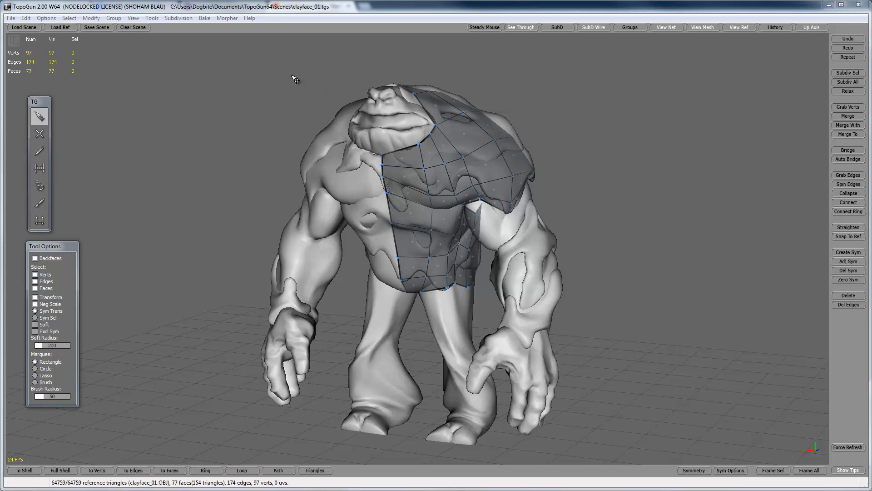
{"action": "mouse_move", "coordinate": [305, 131]}
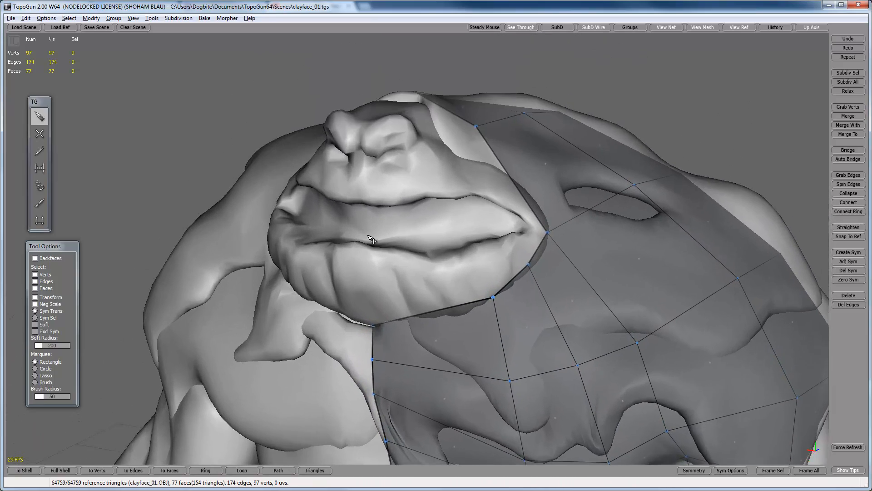
- Orbit and zoom until Clayface's nose and mouth fill the viewport
{"action": "left_click_drag", "start_coordinate": [370, 240], "coordinate": [361, 295]}
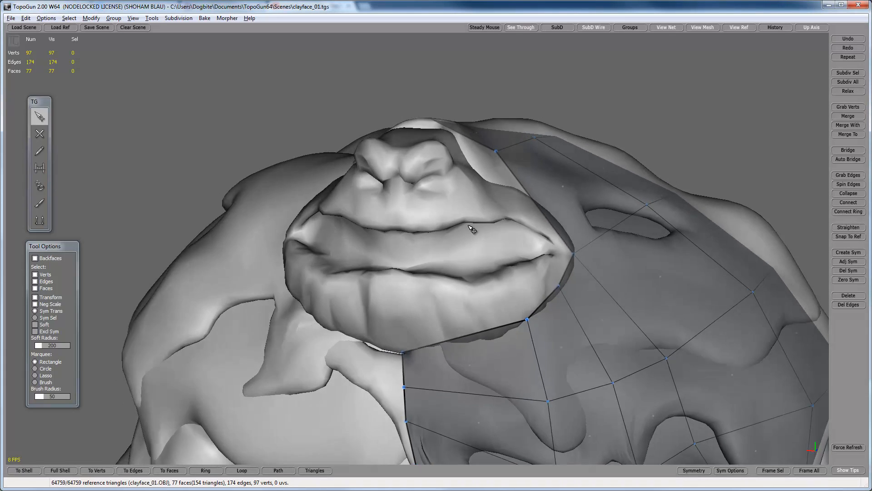
{"action": "left_click_drag", "start_coordinate": [470, 228], "coordinate": [411, 269]}
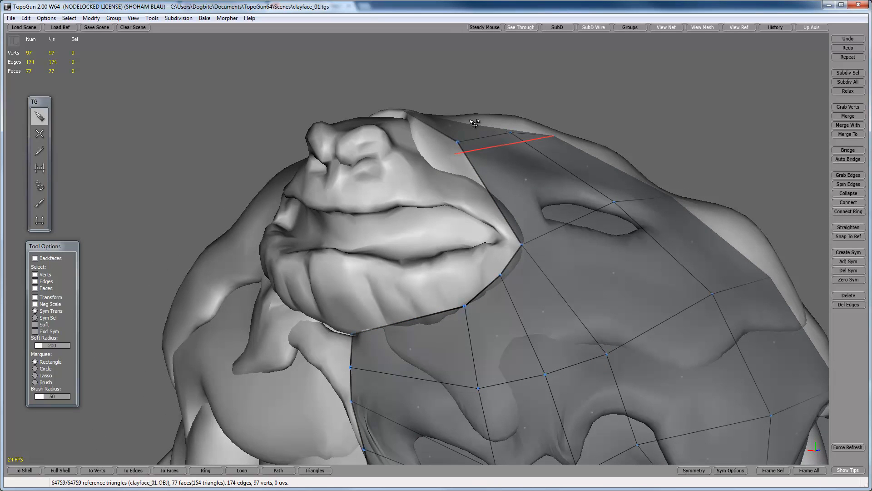
{"action": "left_click_drag", "start_coordinate": [472, 122], "coordinate": [454, 216]}
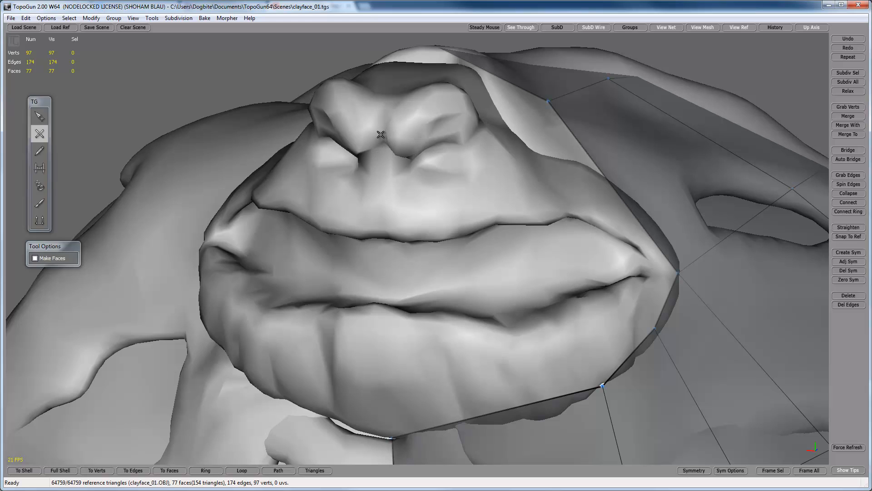
{"action": "mouse_move", "coordinate": [386, 95]}
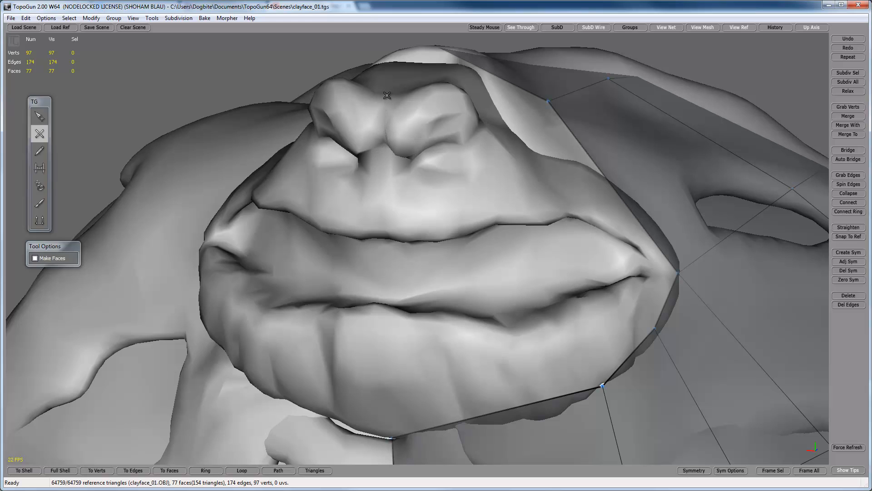
{"action": "mouse_move", "coordinate": [517, 172]}
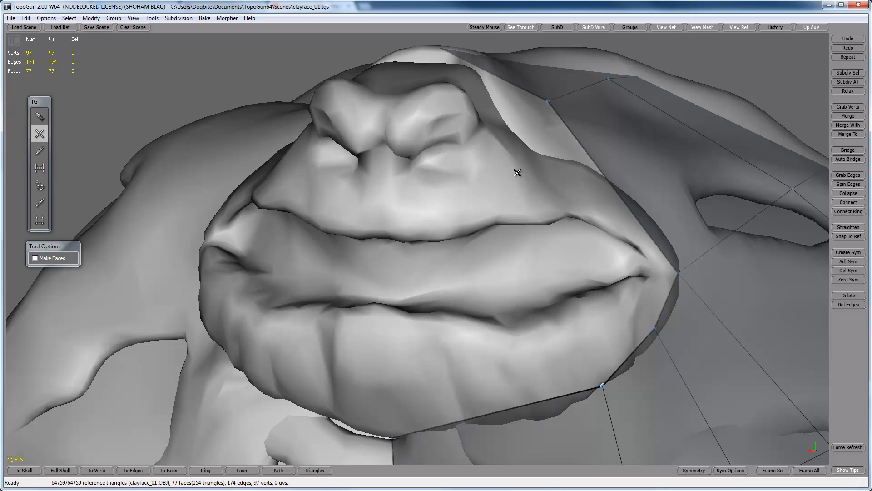
{"action": "mouse_move", "coordinate": [407, 130]}
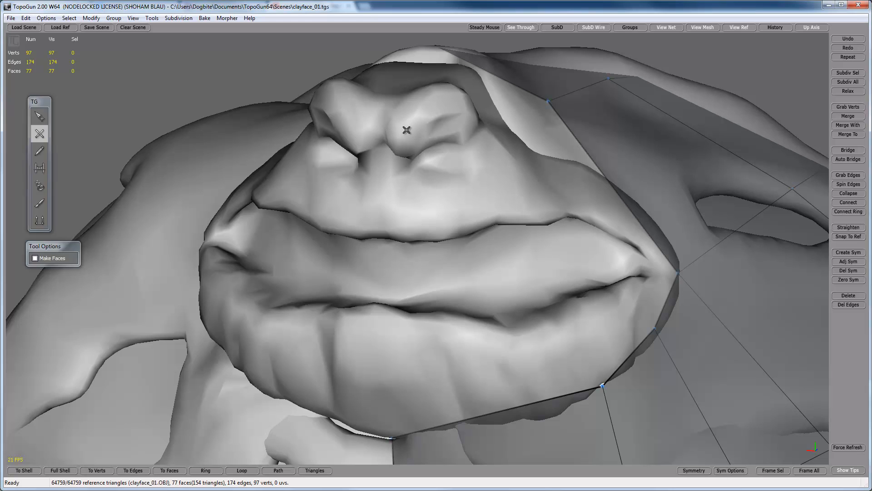
{"action": "mouse_move", "coordinate": [398, 133]}
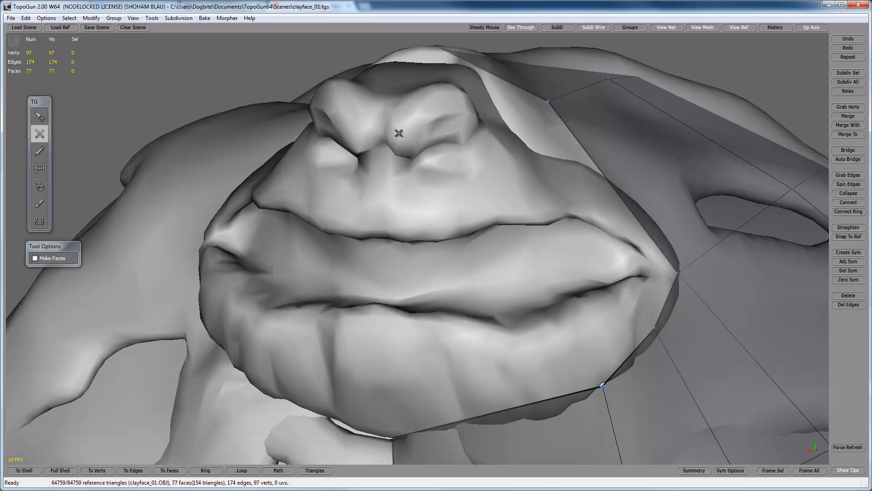
- Place a first vertex on the nose, undo the misplaced one and re-place it on the bridge
{"action": "left_click", "coordinate": [384, 107]}
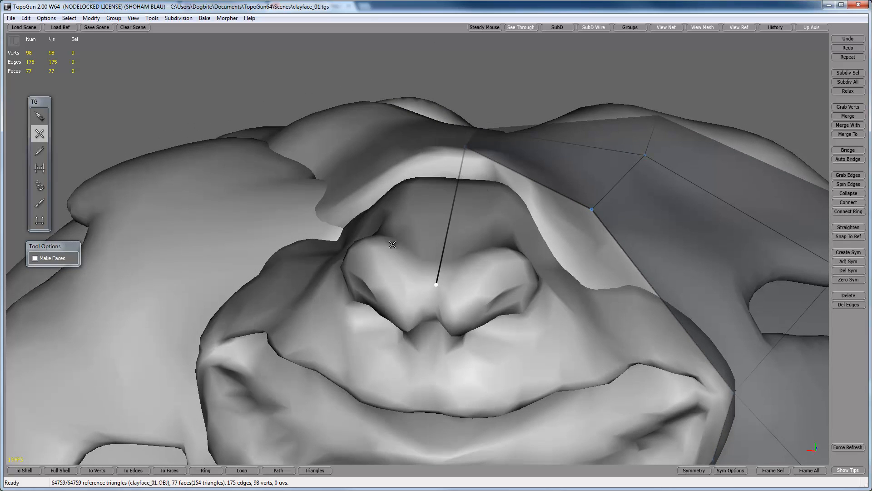
{"action": "mouse_move", "coordinate": [466, 141]}
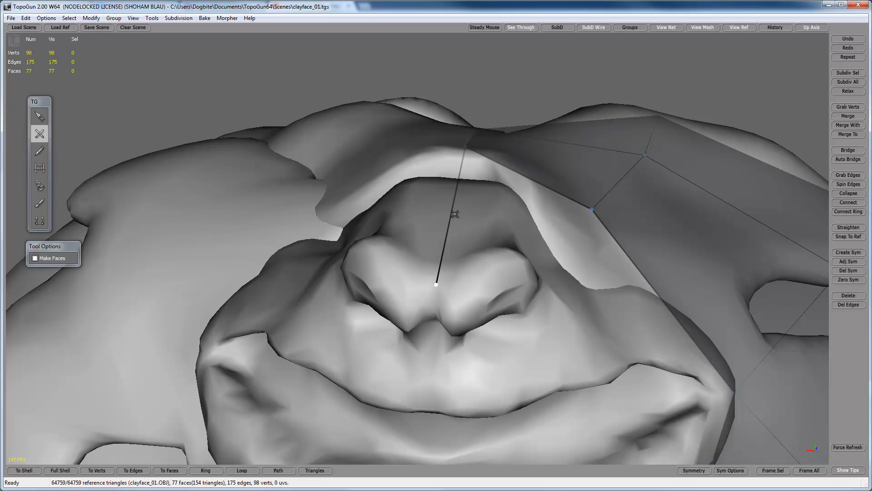
{"action": "left_click", "coordinate": [36, 257]}
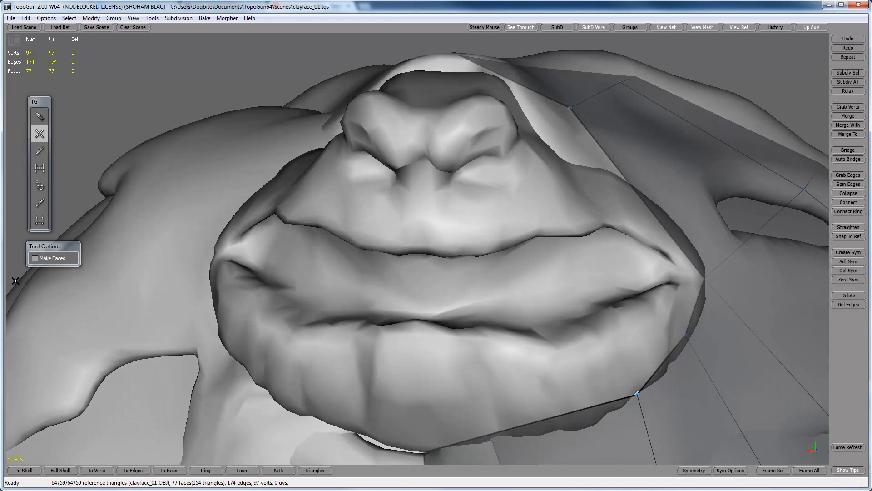
{"action": "left_click", "coordinate": [422, 114]}
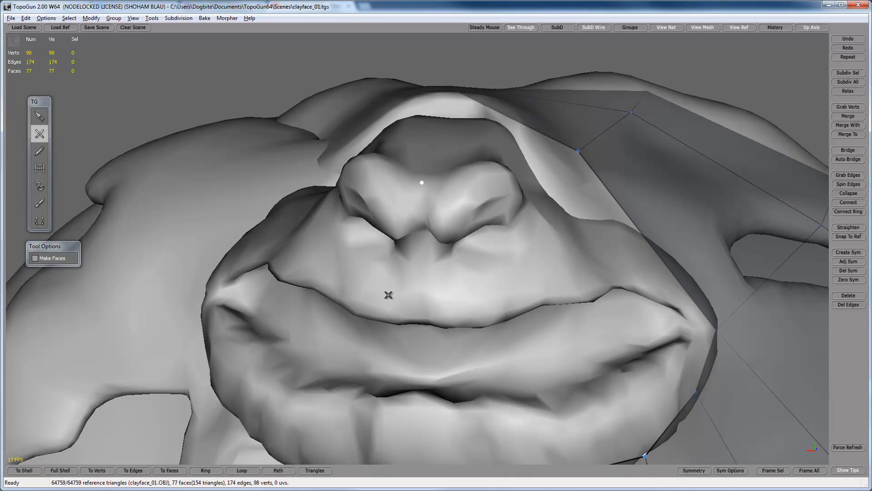
{"action": "mouse_move", "coordinate": [405, 182]}
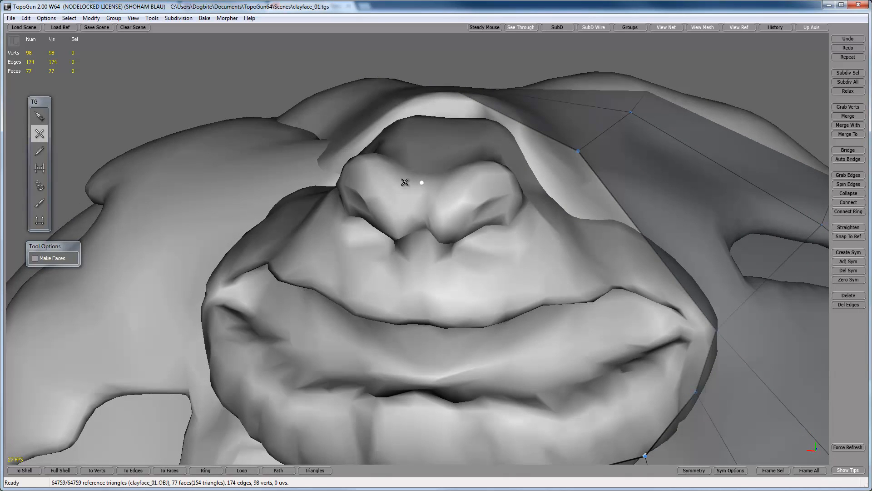
{"action": "mouse_move", "coordinate": [429, 185]}
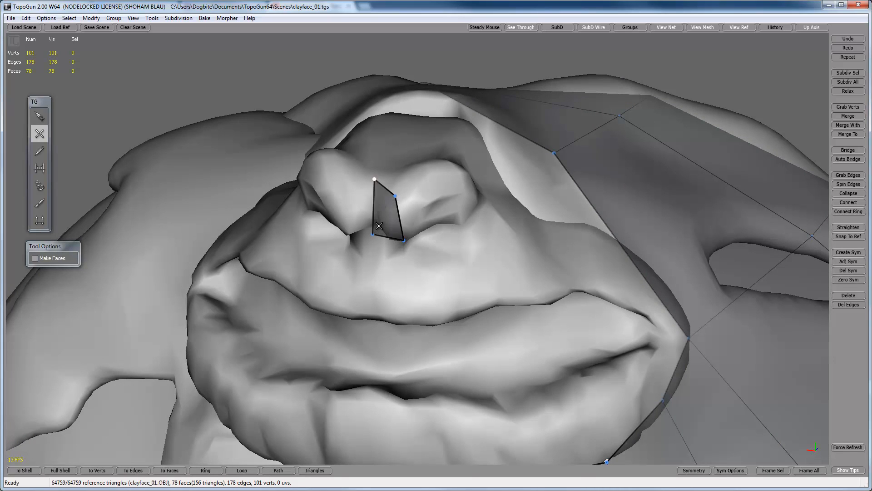
- Select the new quad's edge and view it from the front for adjusting
{"action": "left_click", "coordinate": [39, 116]}
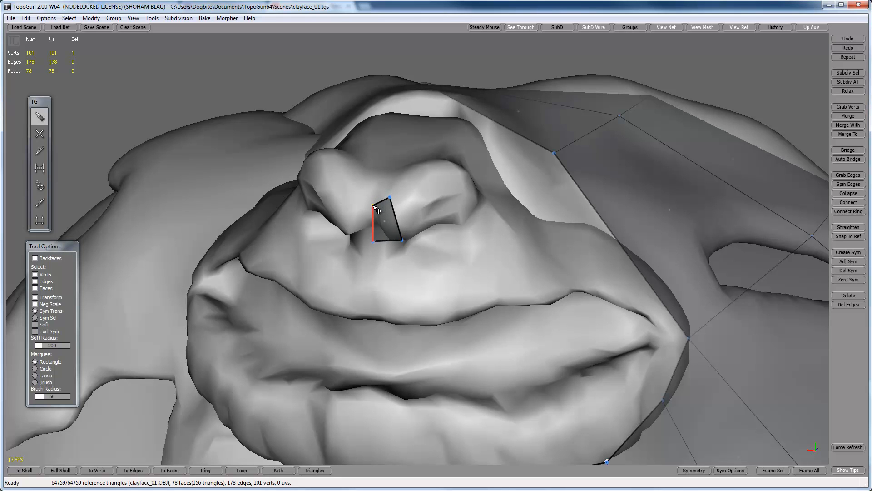
{"action": "left_click_drag", "start_coordinate": [378, 208], "coordinate": [483, 170]}
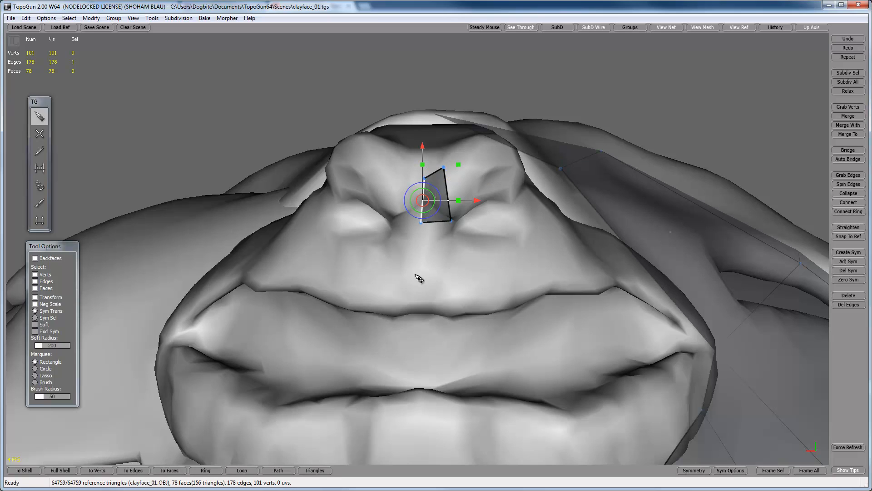
{"action": "mouse_move", "coordinate": [427, 273]}
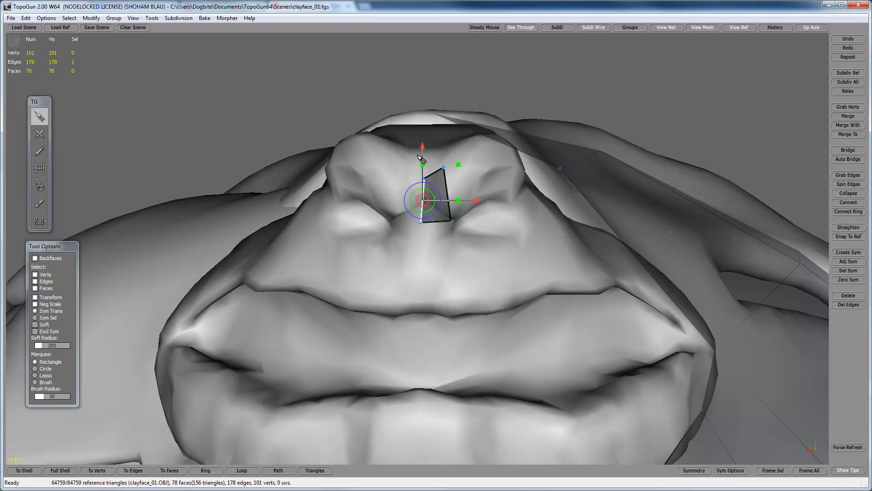
{"action": "mouse_move", "coordinate": [817, 272]}
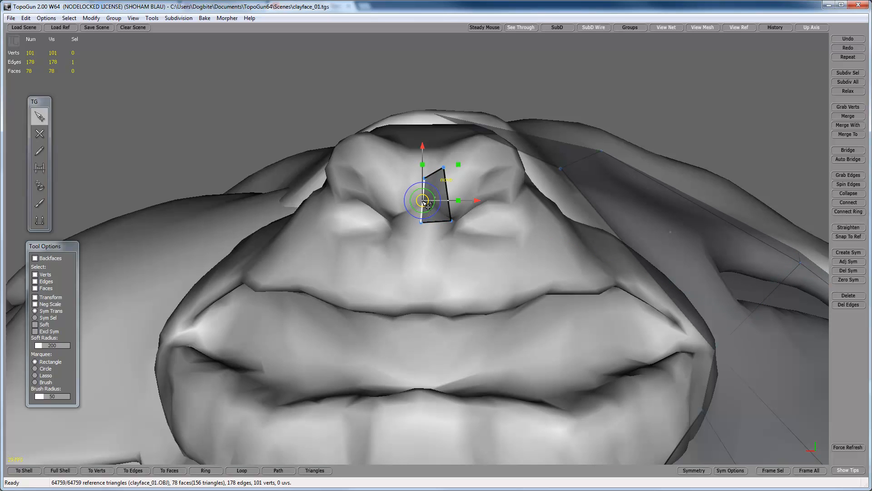
{"action": "mouse_move", "coordinate": [847, 280]}
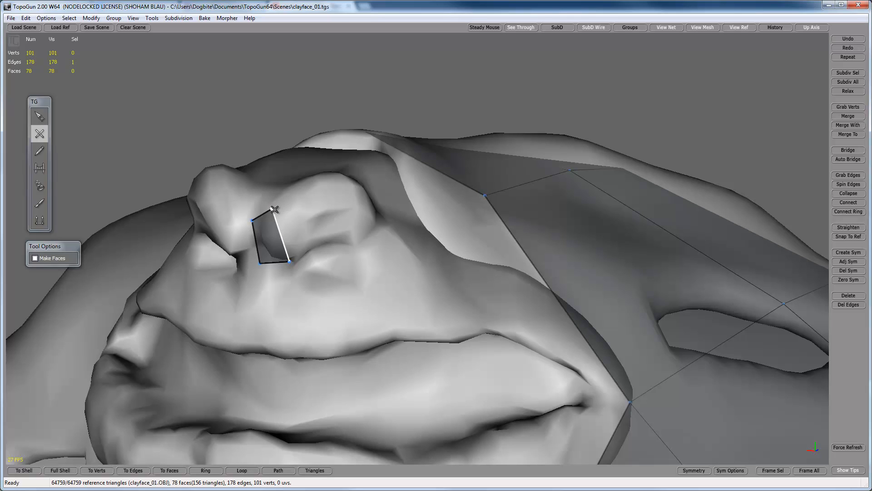
- Lay quads one by one curving around and below the eye to form the C-shaped strip
{"action": "left_click", "coordinate": [288, 262]}
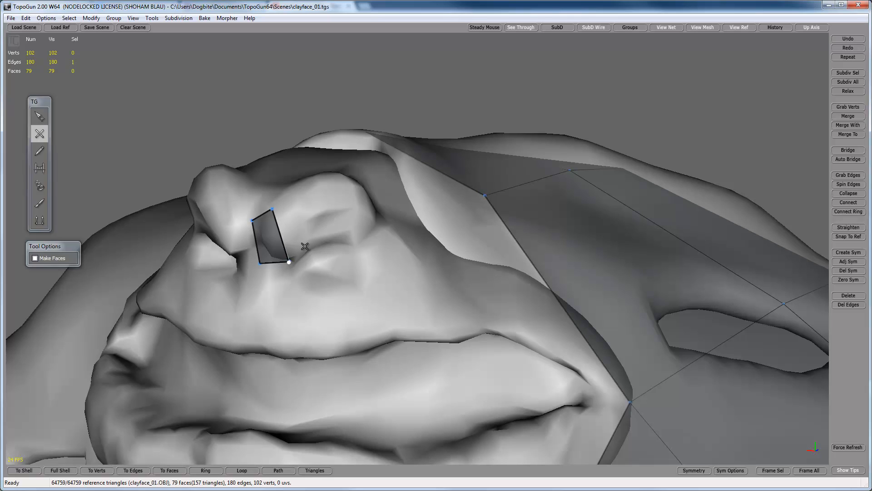
{"action": "left_click", "coordinate": [301, 188]}
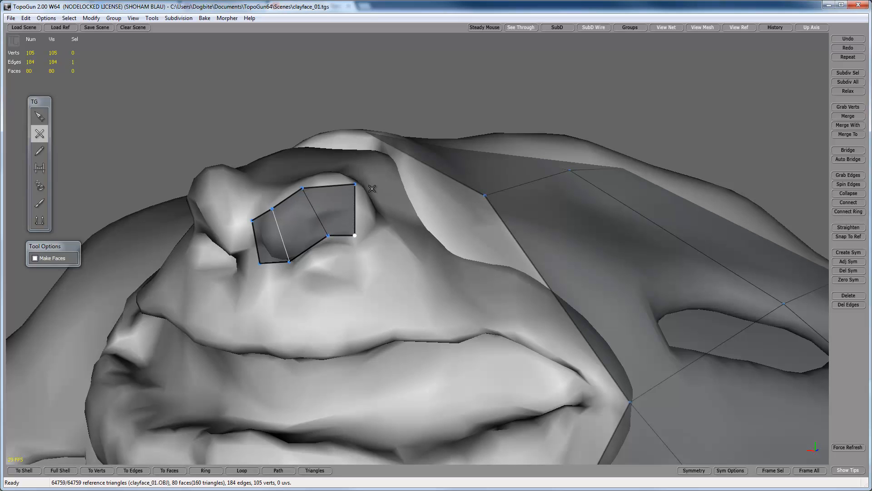
{"action": "left_click", "coordinate": [377, 258]}
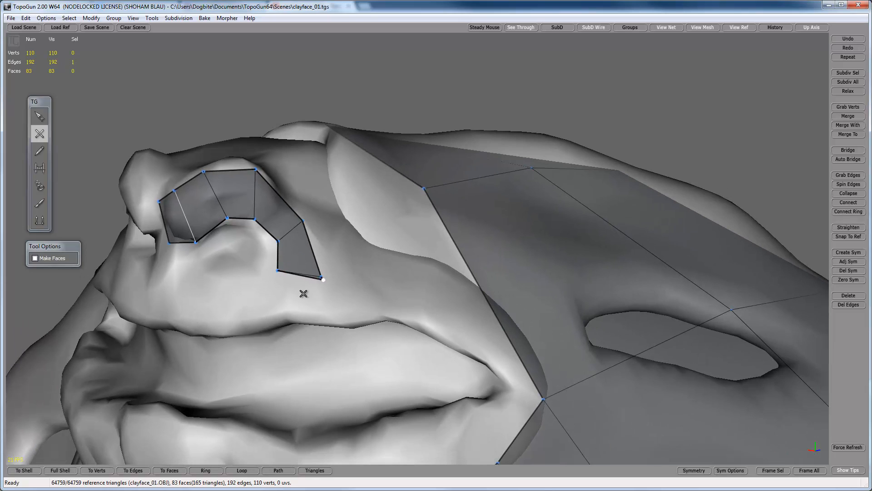
{"action": "left_click", "coordinate": [273, 297]}
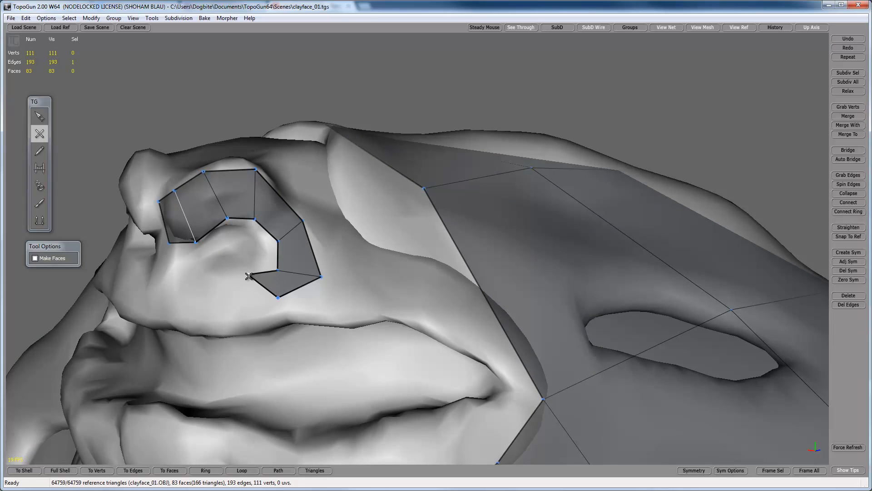
{"action": "left_click", "coordinate": [217, 283]}
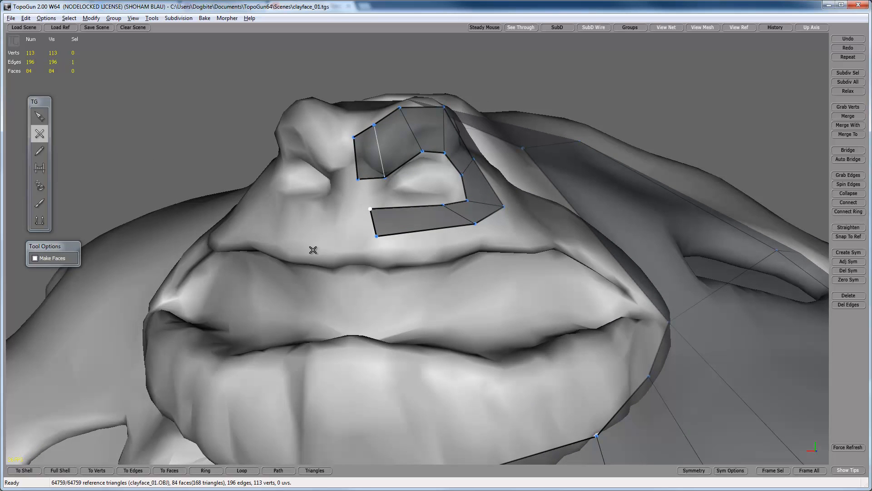
{"action": "left_click", "coordinate": [359, 211]}
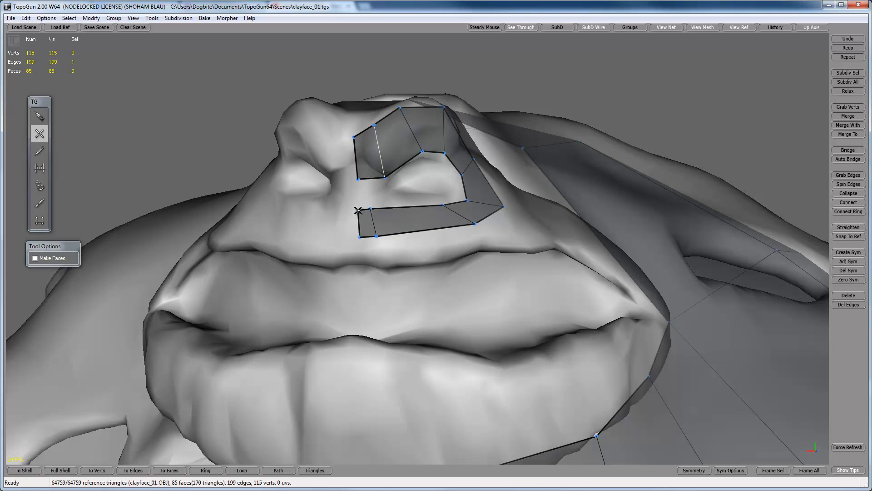
{"action": "left_click", "coordinate": [39, 116]}
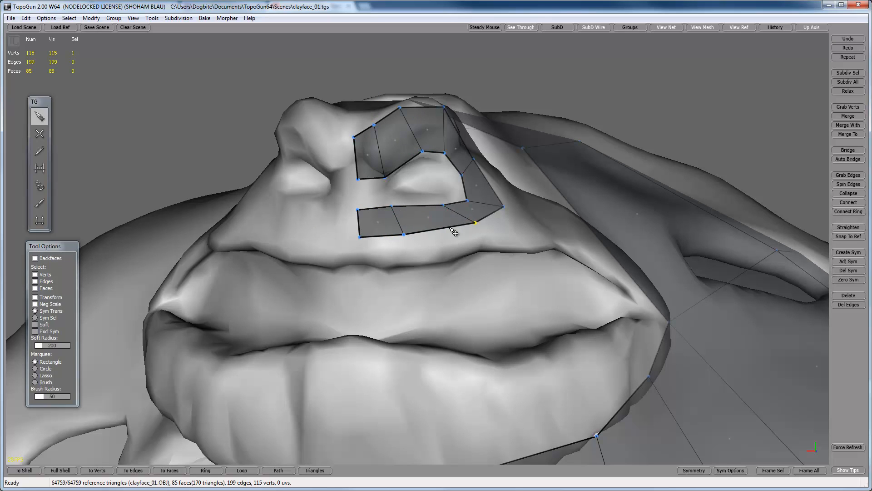
- Orbit around the head to inspect how the eye strip fits the socket
{"action": "left_click_drag", "start_coordinate": [475, 222], "coordinate": [496, 212]}
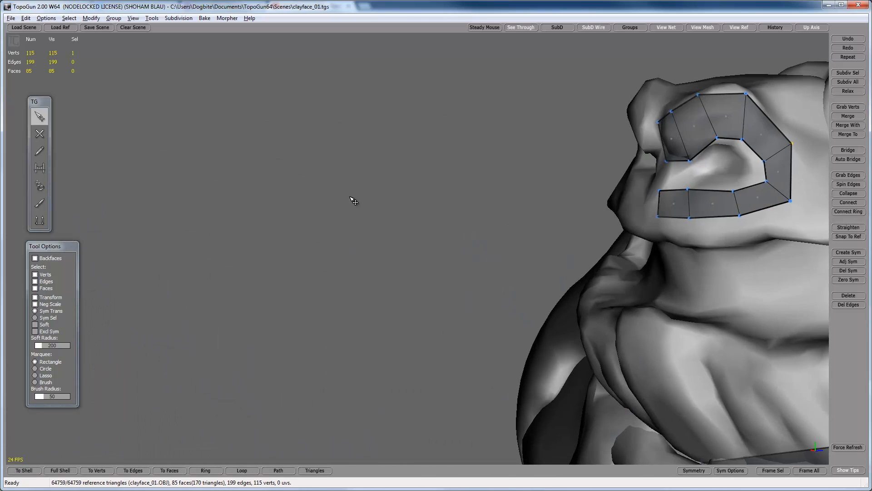
{"action": "left_click_drag", "start_coordinate": [353, 200], "coordinate": [570, 169]}
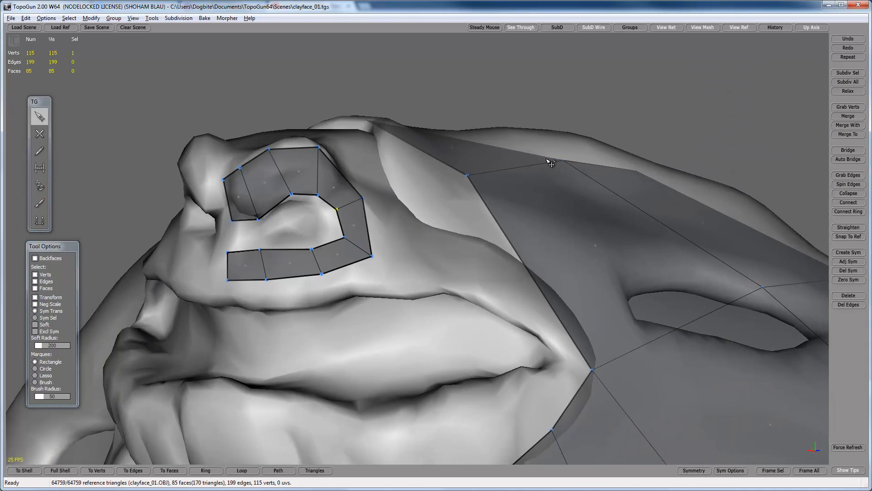
{"action": "left_click_drag", "start_coordinate": [548, 161], "coordinate": [342, 203]}
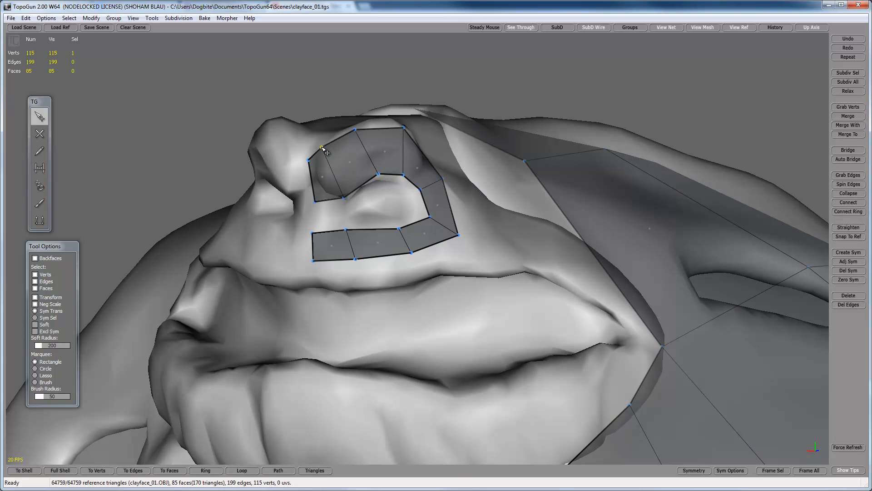
{"action": "left_click_drag", "start_coordinate": [325, 150], "coordinate": [387, 156]}
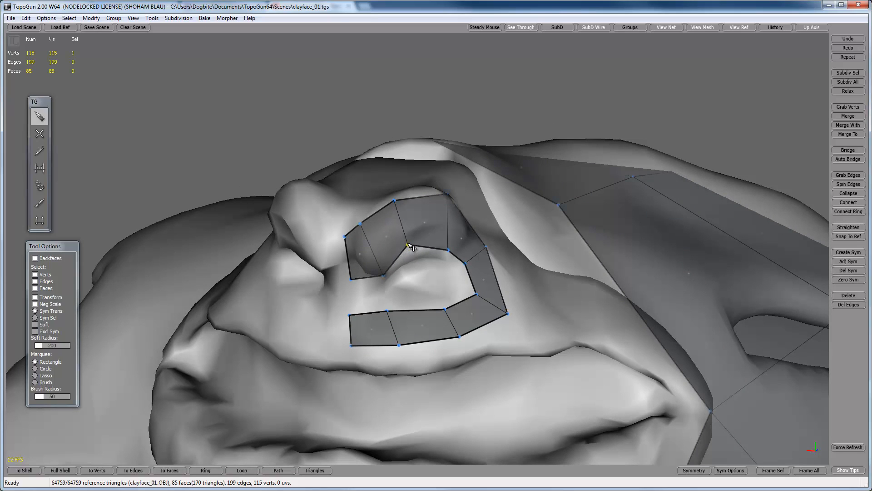
{"action": "left_click_drag", "start_coordinate": [414, 247], "coordinate": [450, 240]}
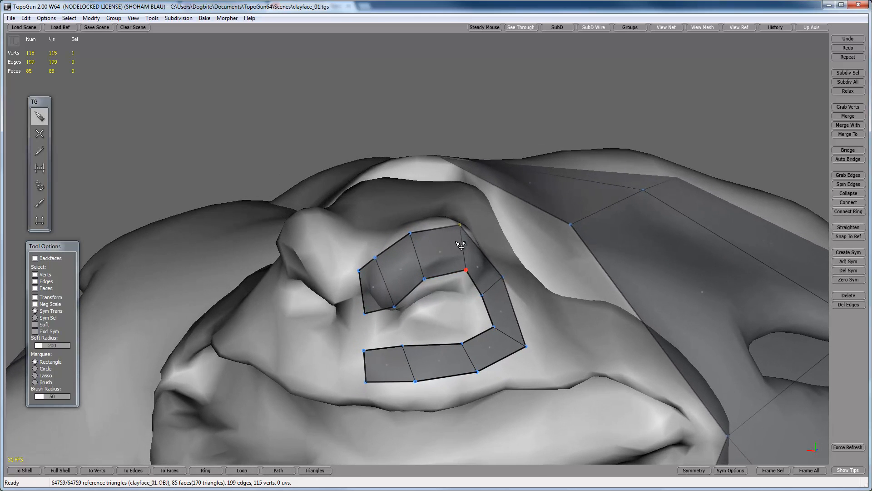
{"action": "left_click_drag", "start_coordinate": [464, 271], "coordinate": [425, 278]}
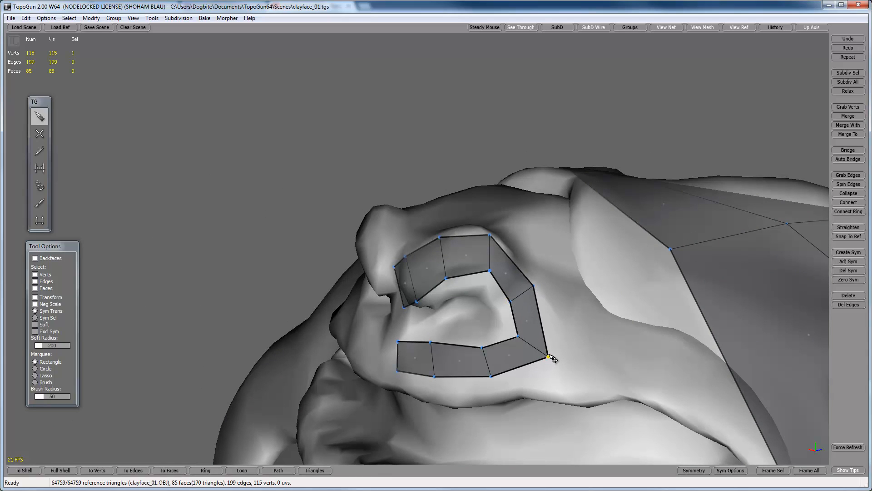
- Pull the strip's lower corner vertex onto the socket and check it from below and front
{"action": "left_click_drag", "start_coordinate": [548, 356], "coordinate": [512, 332]}
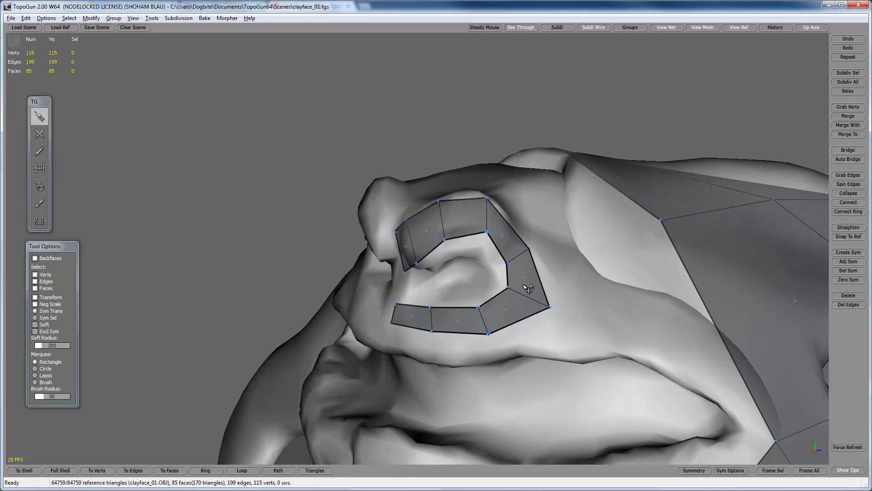
{"action": "left_click_drag", "start_coordinate": [525, 287], "coordinate": [461, 220]}
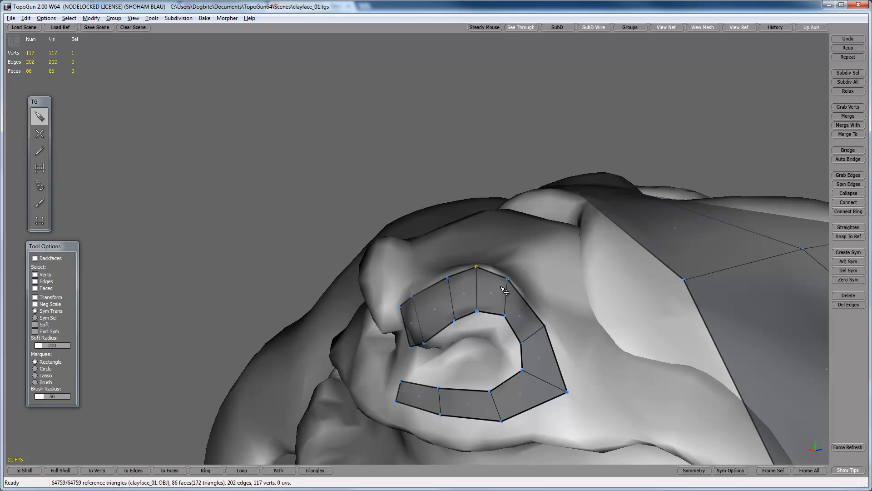
{"action": "left_click_drag", "start_coordinate": [501, 290], "coordinate": [389, 242]}
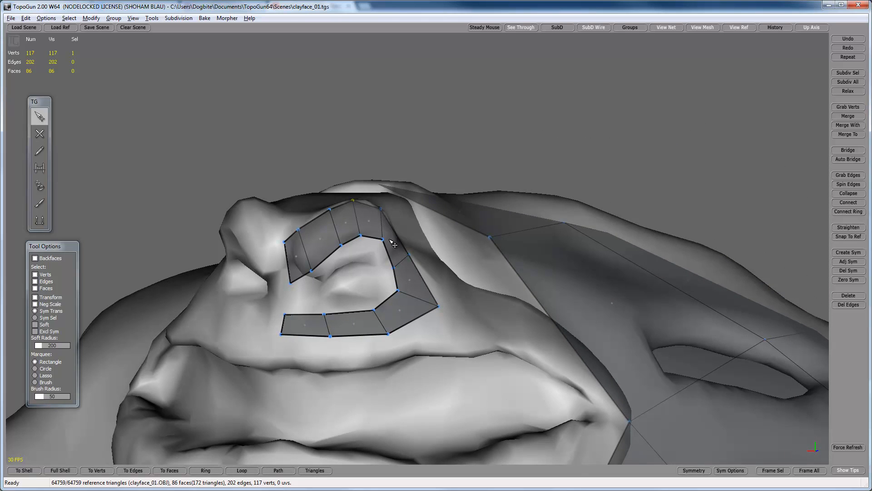
{"action": "left_click_drag", "start_coordinate": [390, 245], "coordinate": [498, 314]}
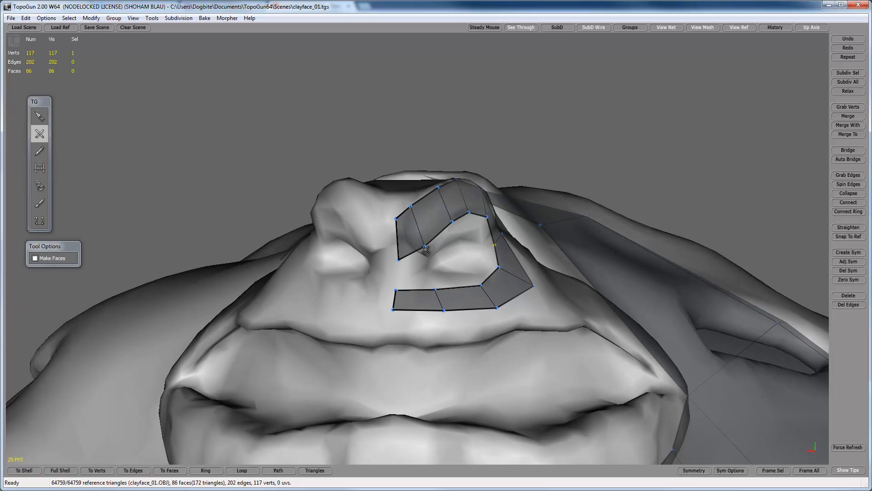
- Connect the upper strip's end to the lower strip, closing the eye ring
{"action": "left_click", "coordinate": [39, 117]}
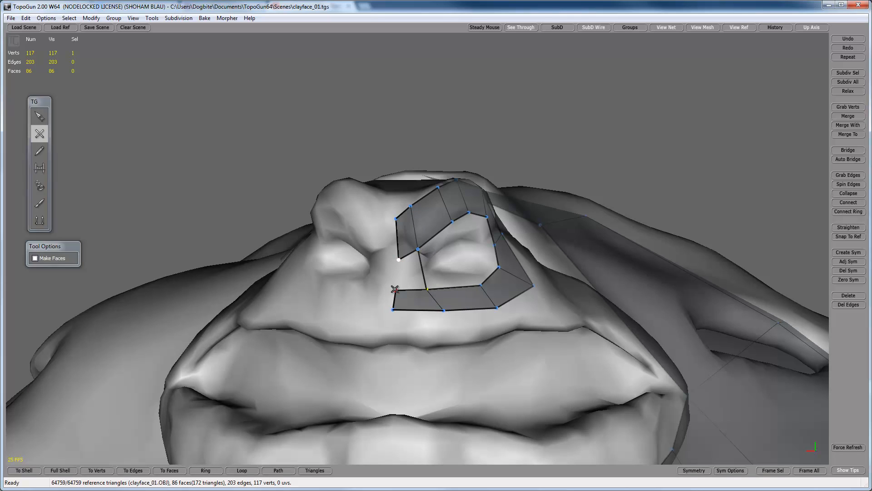
{"action": "left_click", "coordinate": [400, 252]}
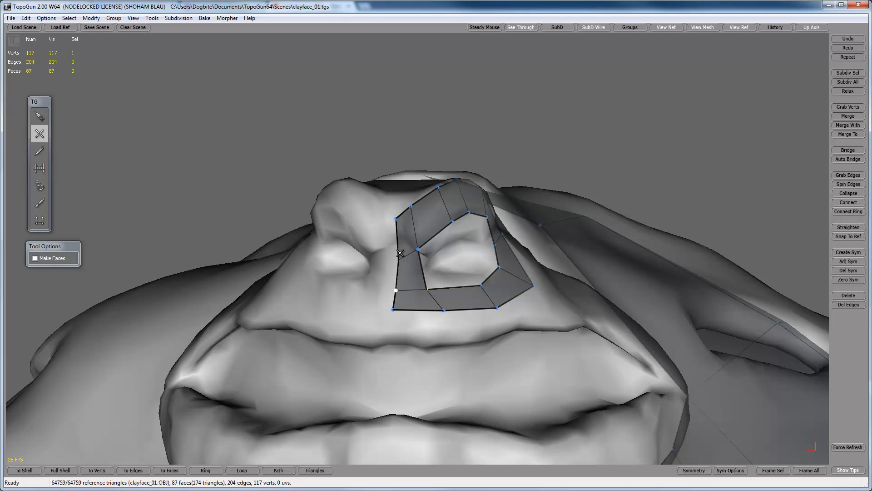
{"action": "mouse_move", "coordinate": [398, 271]}
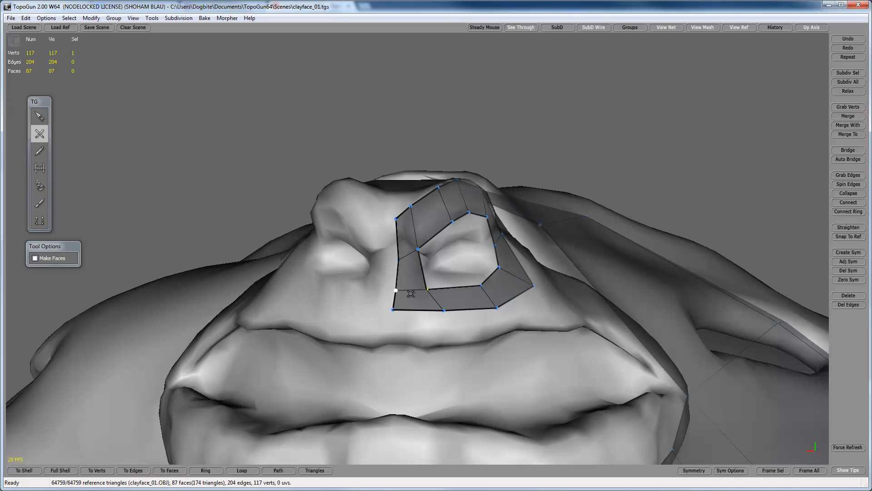
{"action": "left_click", "coordinate": [39, 116]}
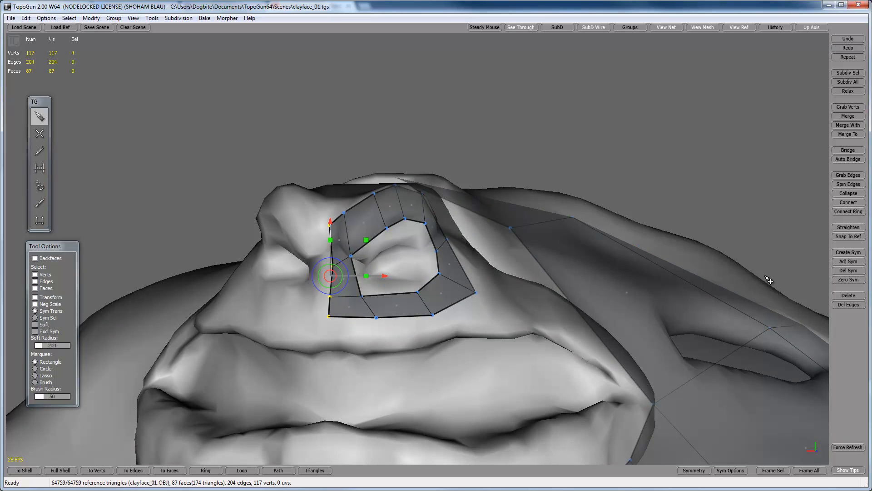
- Connect Ring across the ring's left-side faces, then pick an inner border edge
{"action": "left_click", "coordinate": [317, 324]}
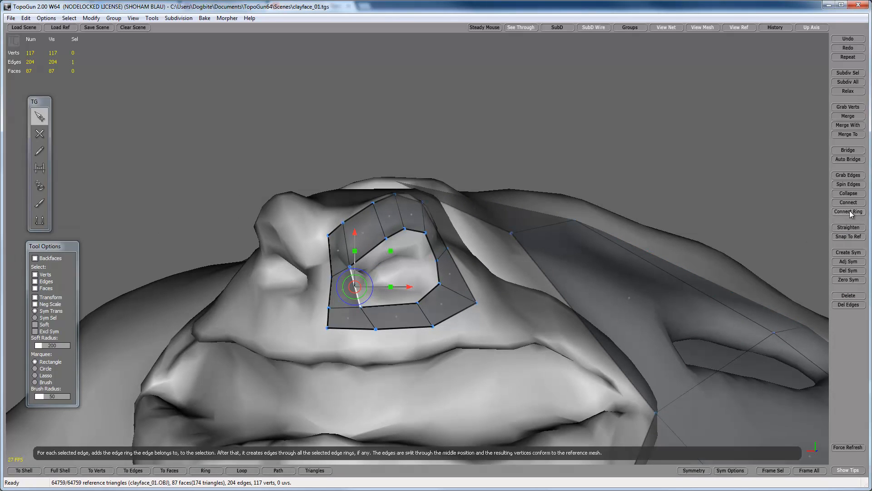
{"action": "left_click", "coordinate": [848, 211]}
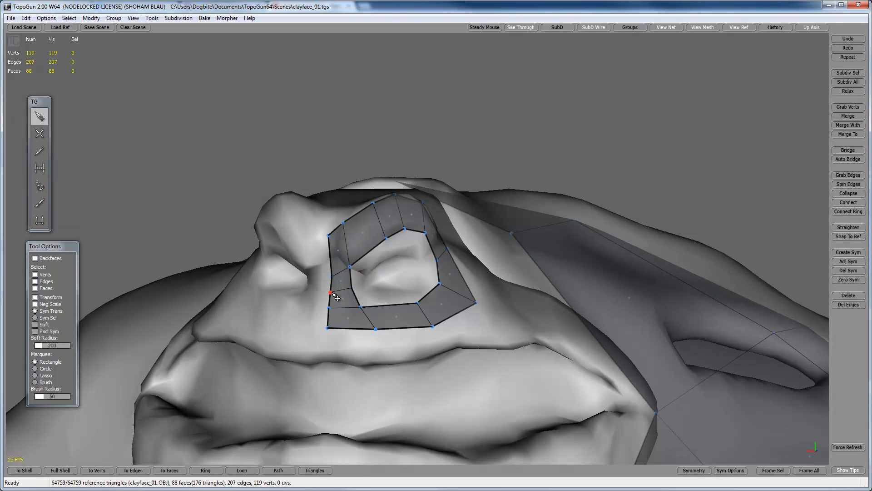
{"action": "left_click", "coordinate": [330, 293]}
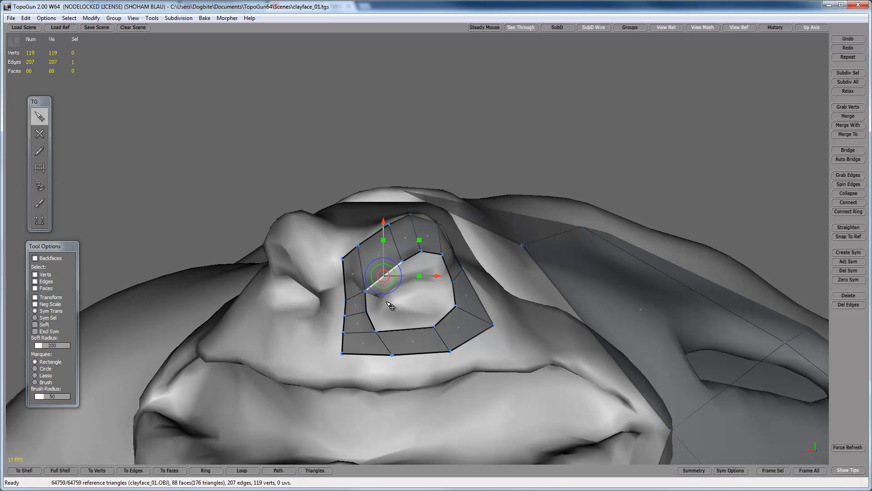
{"action": "mouse_move", "coordinate": [408, 295]}
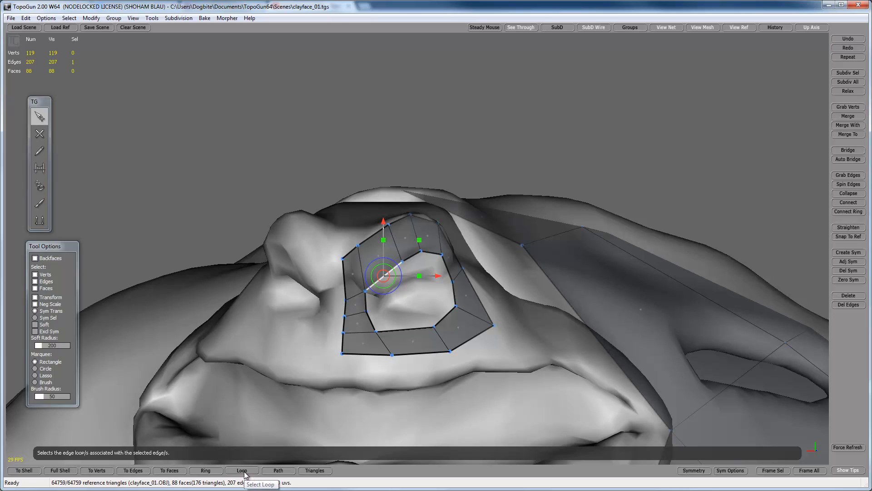
- Loop-select the inner border and extrude two rings of faces inward toward the eye opening
{"action": "left_click", "coordinate": [241, 470]}
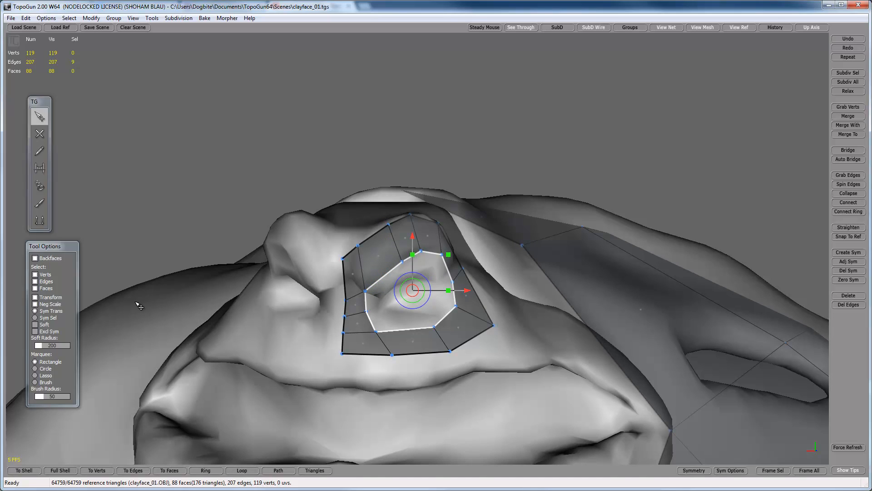
{"action": "mouse_move", "coordinate": [39, 219]}
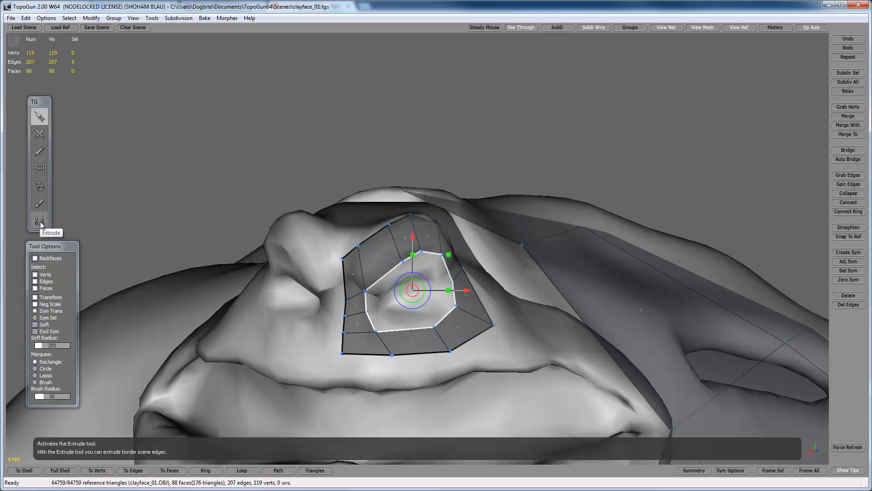
{"action": "left_click", "coordinate": [39, 219]}
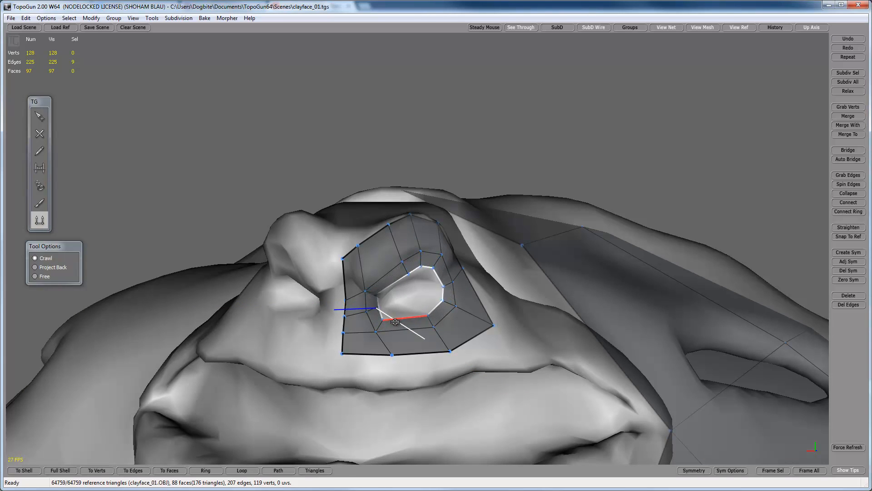
{"action": "left_click_drag", "start_coordinate": [396, 323], "coordinate": [390, 314]}
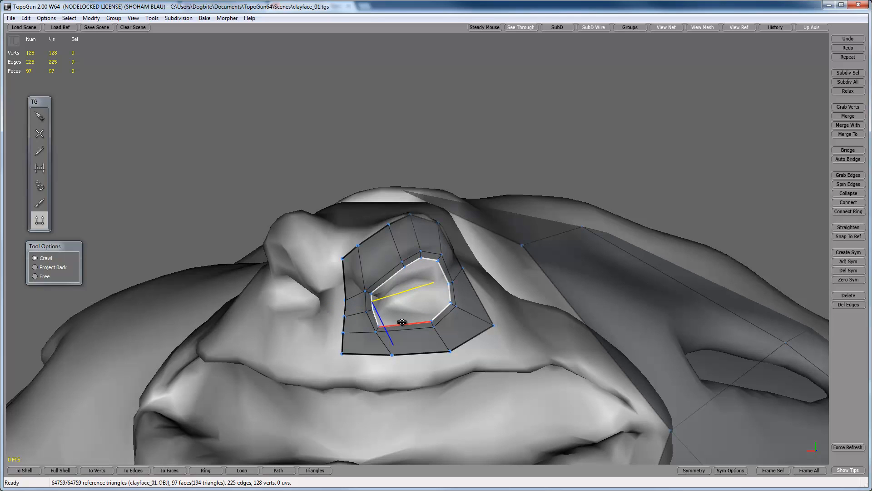
{"action": "left_click", "coordinate": [376, 315]}
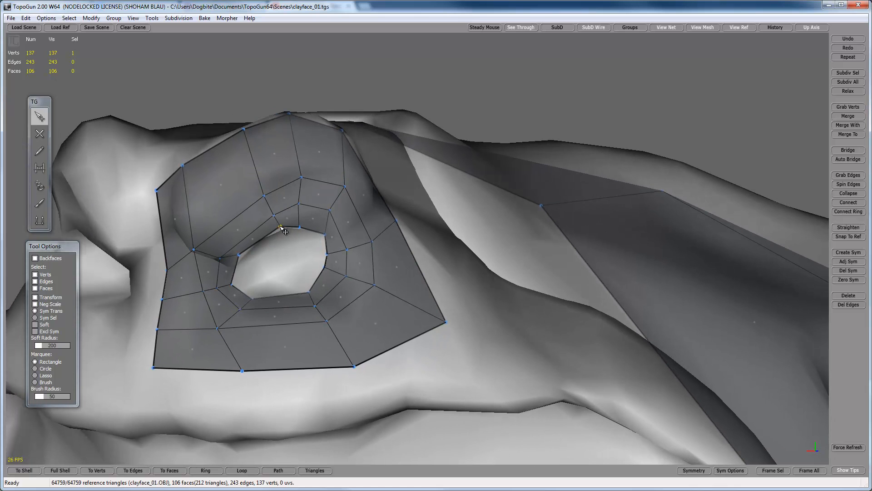
- Move inner-ring vertices onto the socket edge to smooth the eye mesh
{"action": "left_click_drag", "start_coordinate": [283, 228], "coordinate": [395, 225]}
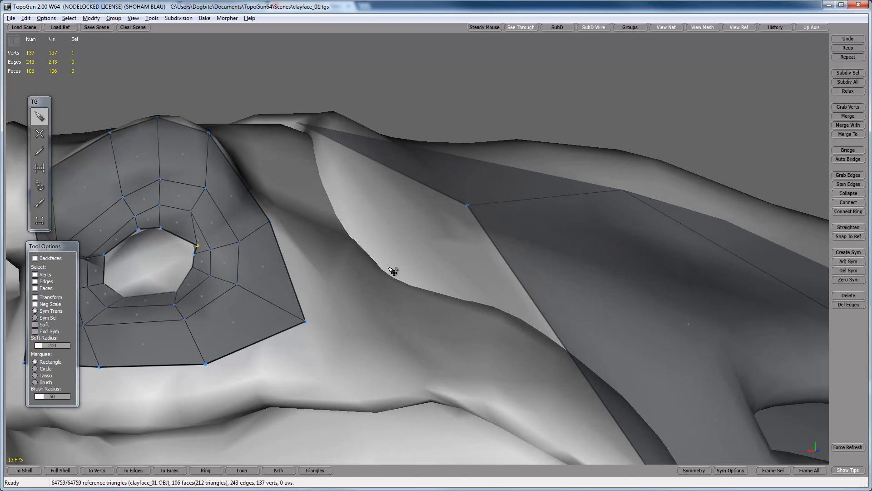
{"action": "left_click_drag", "start_coordinate": [389, 270], "coordinate": [267, 209]}
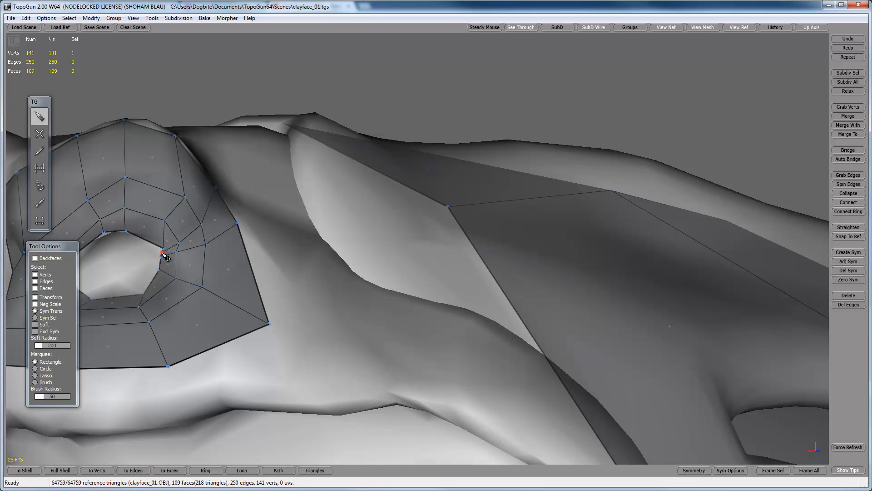
{"action": "mouse_move", "coordinate": [174, 272]}
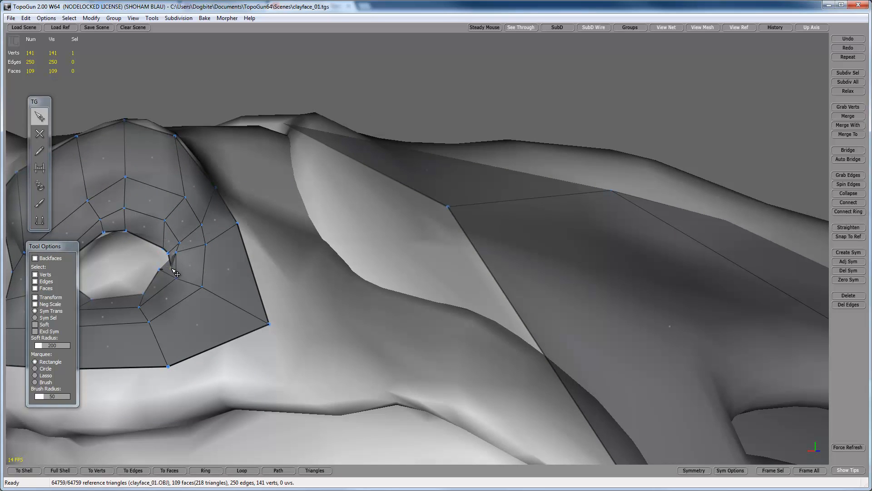
{"action": "left_click", "coordinate": [178, 255]}
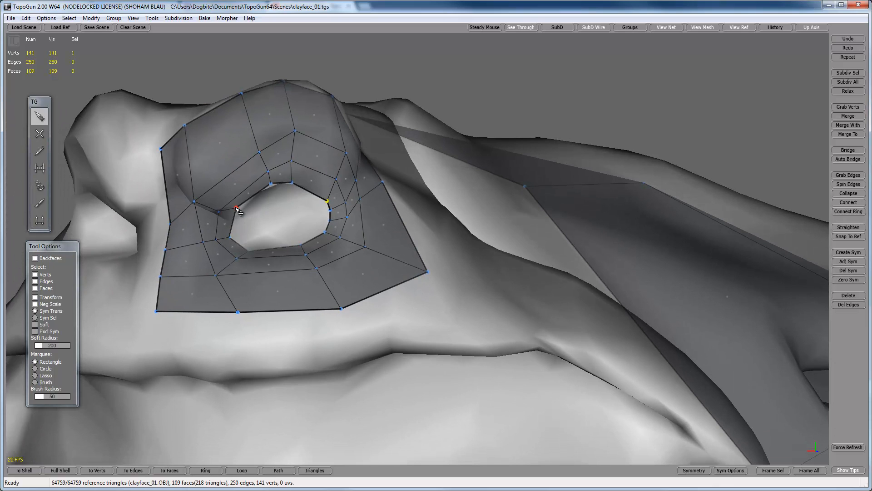
{"action": "left_click_drag", "start_coordinate": [240, 211], "coordinate": [317, 231]}
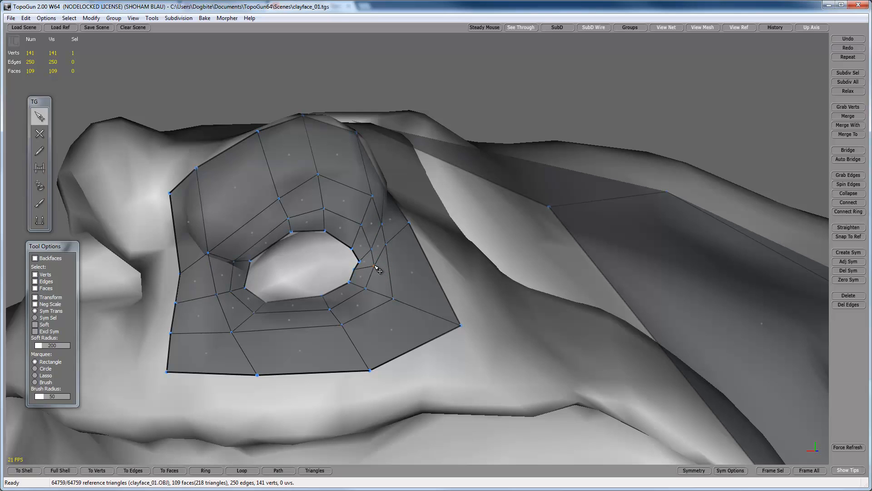
{"action": "left_click", "coordinate": [349, 281]}
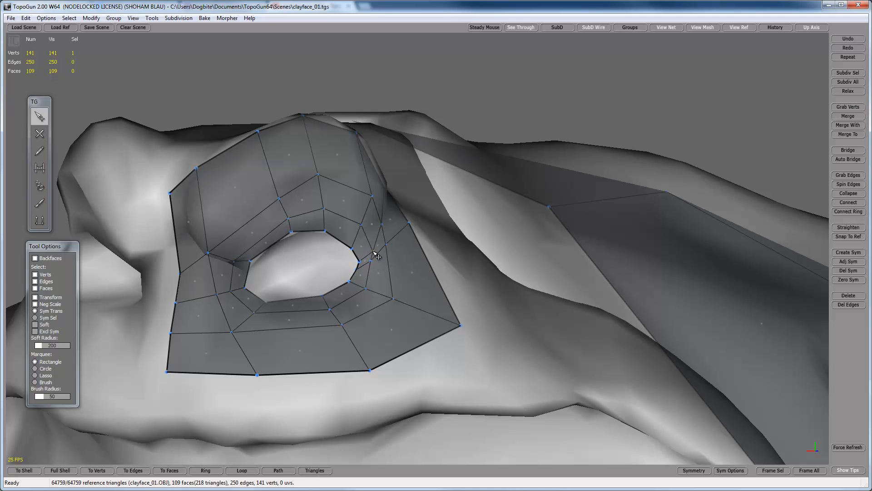
{"action": "left_click_drag", "start_coordinate": [376, 256], "coordinate": [580, 238]}
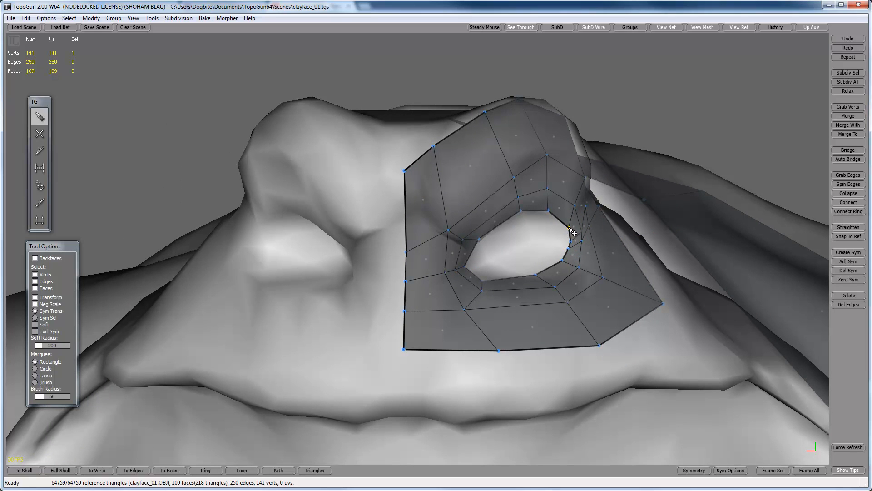
- Orbit the head to check the eye mesh from the front and side
{"action": "left_click_drag", "start_coordinate": [570, 232], "coordinate": [386, 243]}
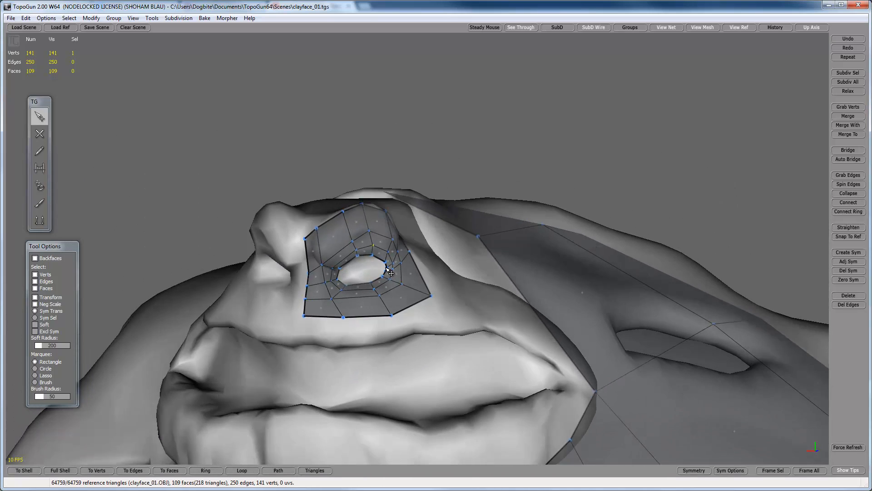
{"action": "left_click_drag", "start_coordinate": [389, 273], "coordinate": [328, 286]}
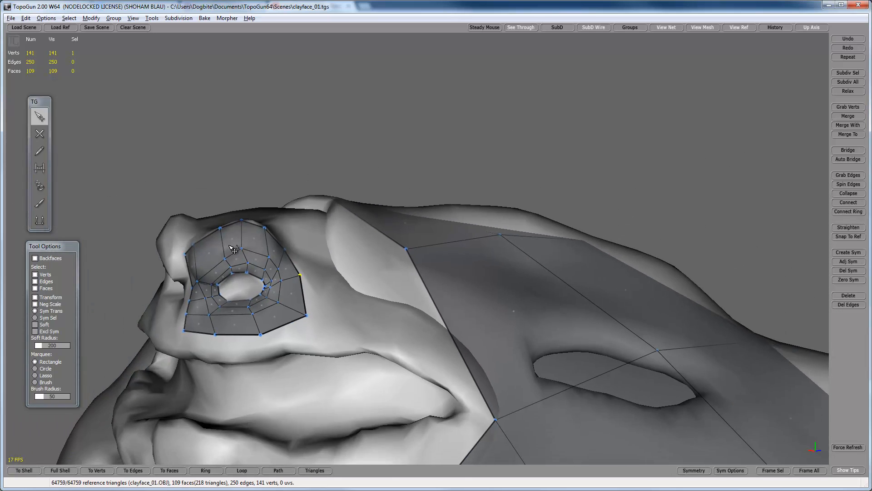
{"action": "left_click_drag", "start_coordinate": [233, 249], "coordinate": [386, 248]}
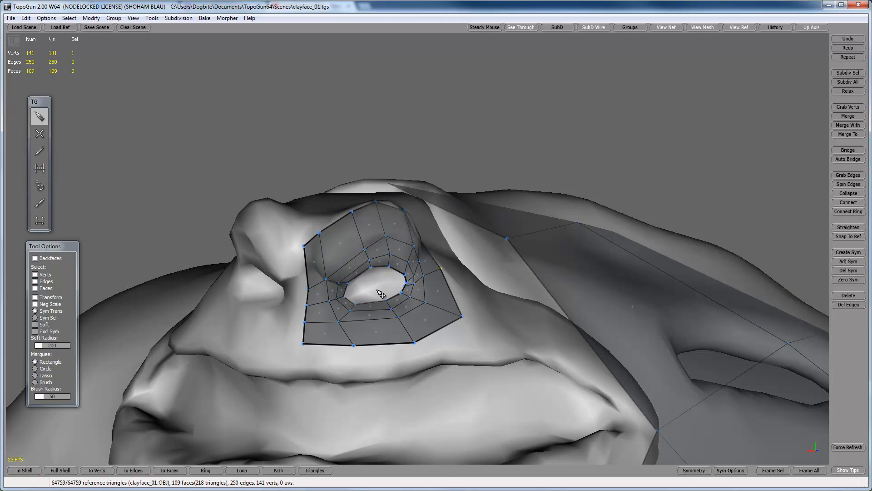
- Lay a face strip below the eye along the upper lip around to the mouth corner
{"action": "left_click_drag", "start_coordinate": [381, 292], "coordinate": [328, 236]}
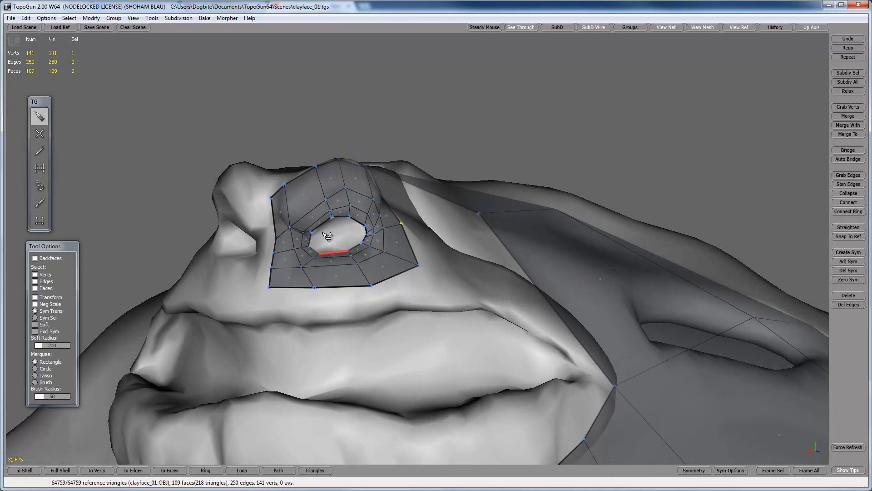
{"action": "left_click_drag", "start_coordinate": [325, 234], "coordinate": [309, 281]}
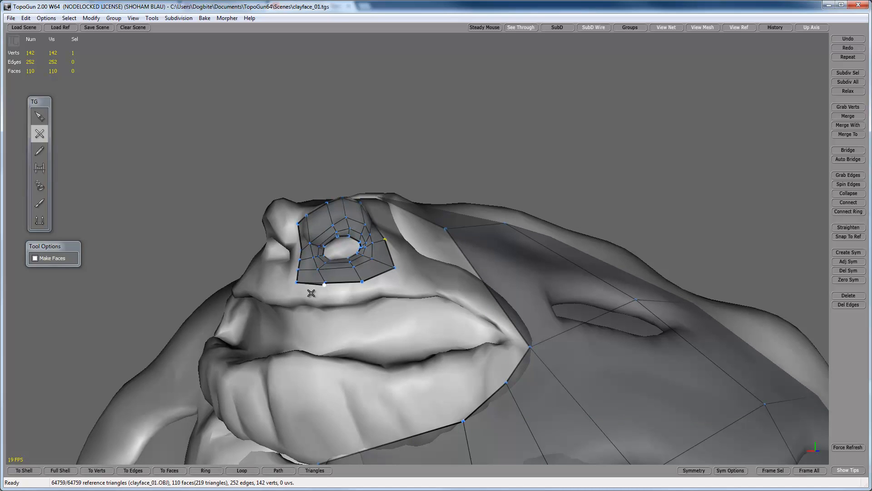
{"action": "left_click", "coordinate": [311, 293]}
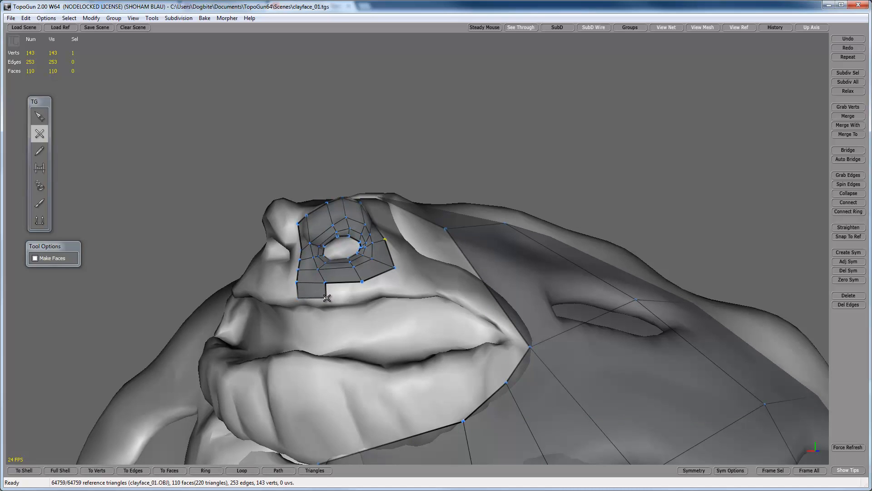
{"action": "left_click", "coordinate": [400, 271]}
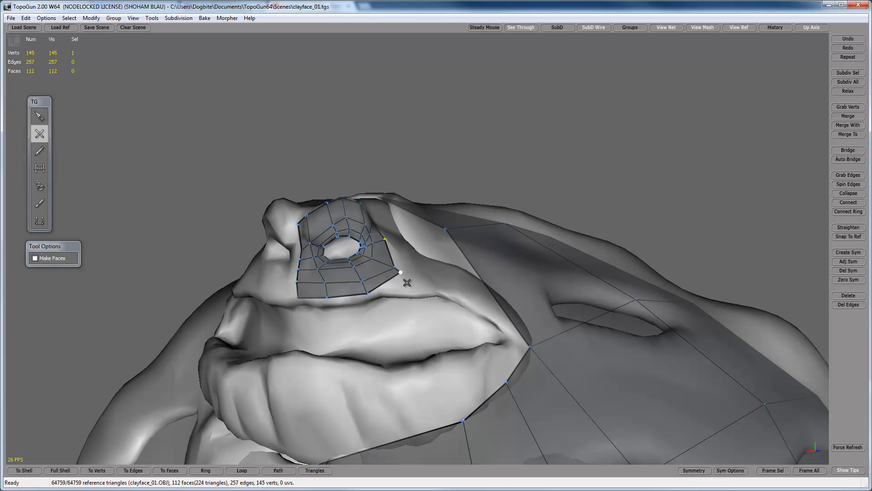
{"action": "left_click", "coordinate": [440, 279]}
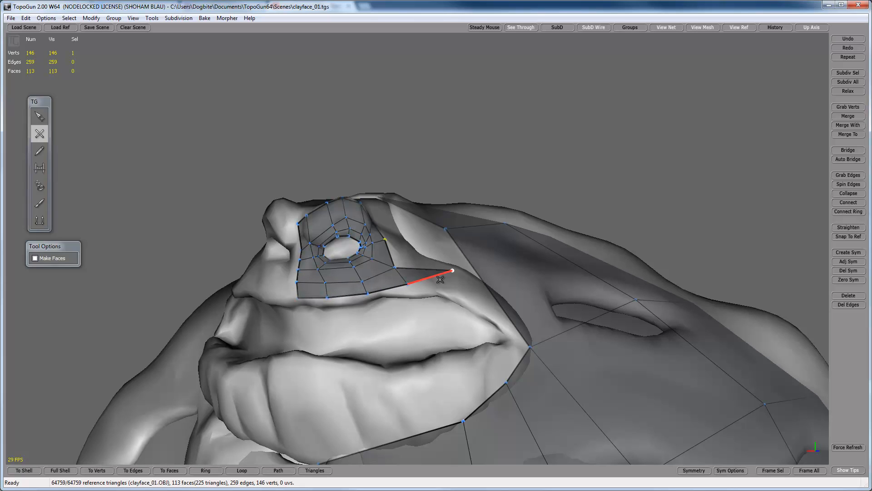
{"action": "left_click", "coordinate": [499, 302]}
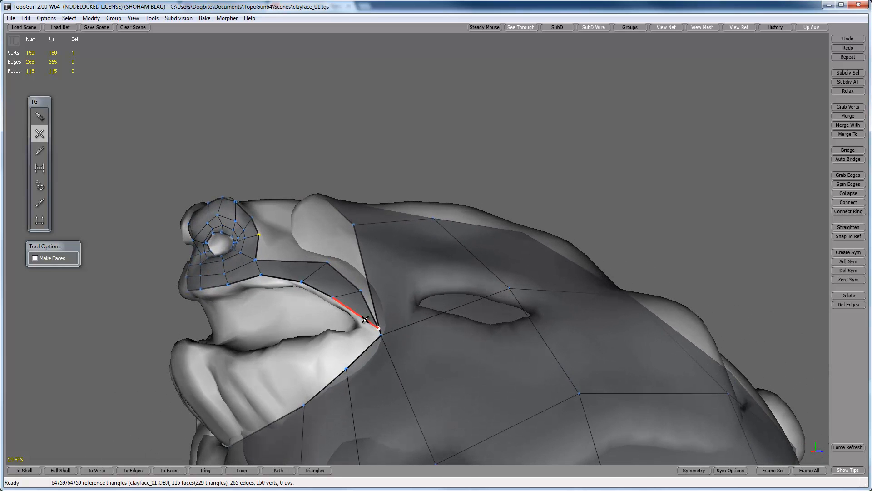
{"action": "left_click", "coordinate": [345, 361]}
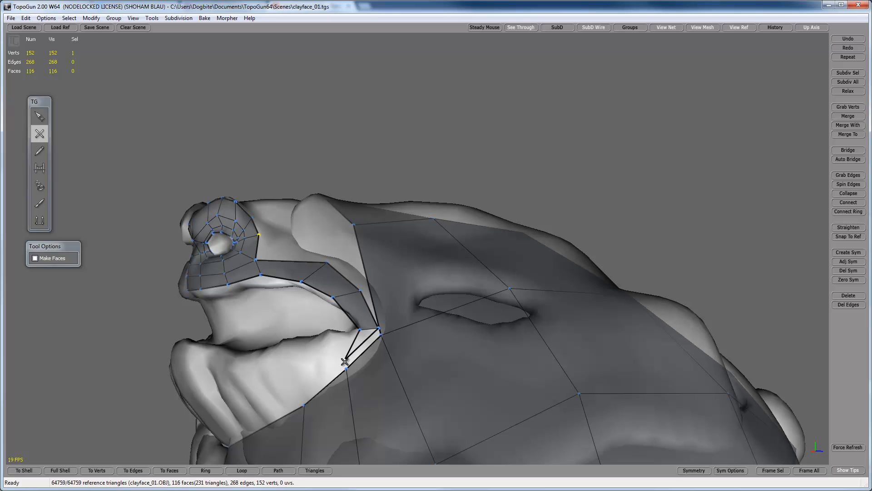
- Build the lower-lip strip from the mouth corner toward the lip centre
{"action": "left_click", "coordinate": [342, 365]}
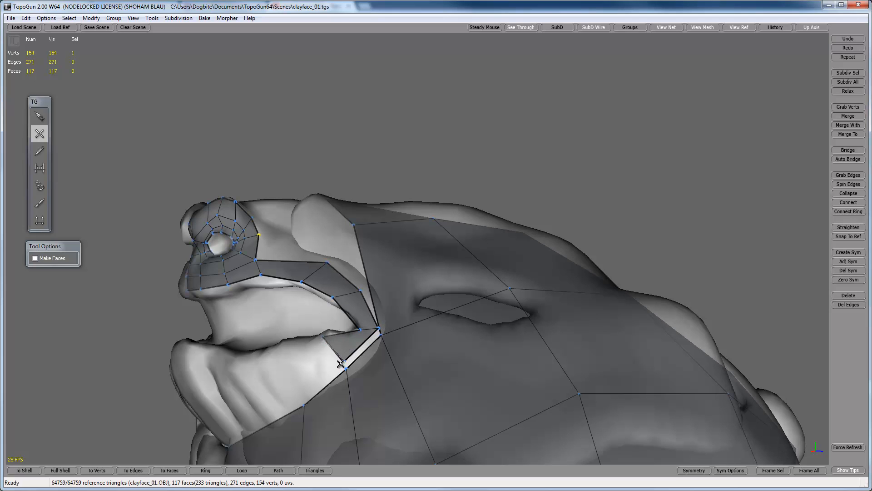
{"action": "left_click", "coordinate": [262, 351]}
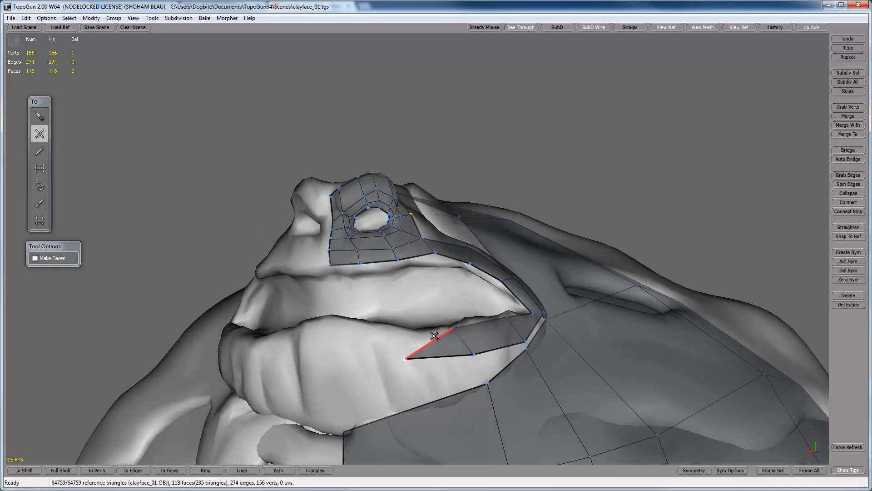
{"action": "left_click", "coordinate": [345, 356]}
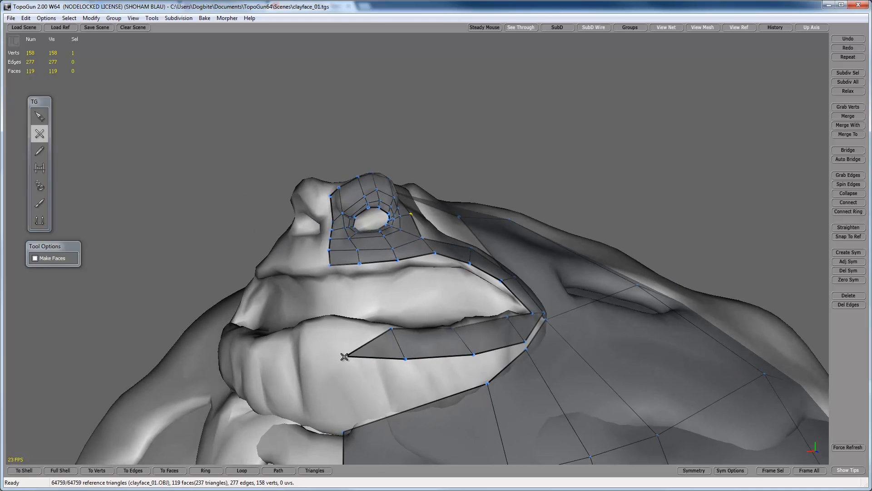
{"action": "left_click", "coordinate": [343, 321]}
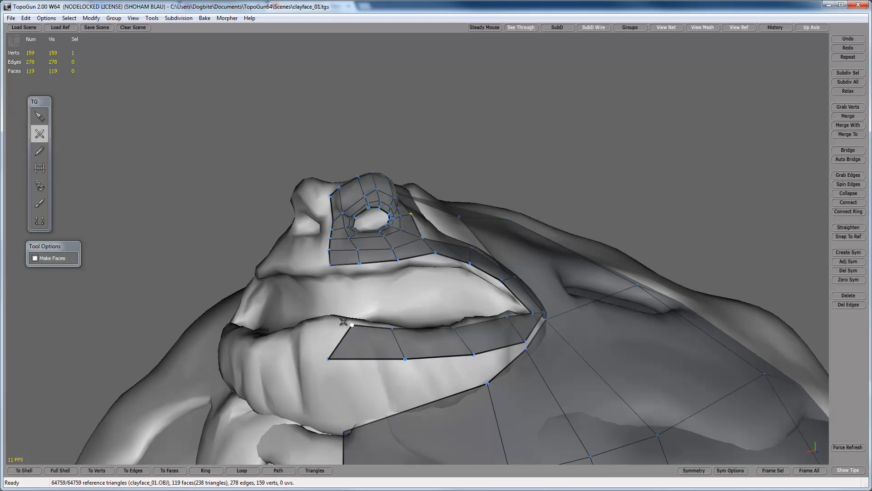
{"action": "left_click", "coordinate": [39, 116]}
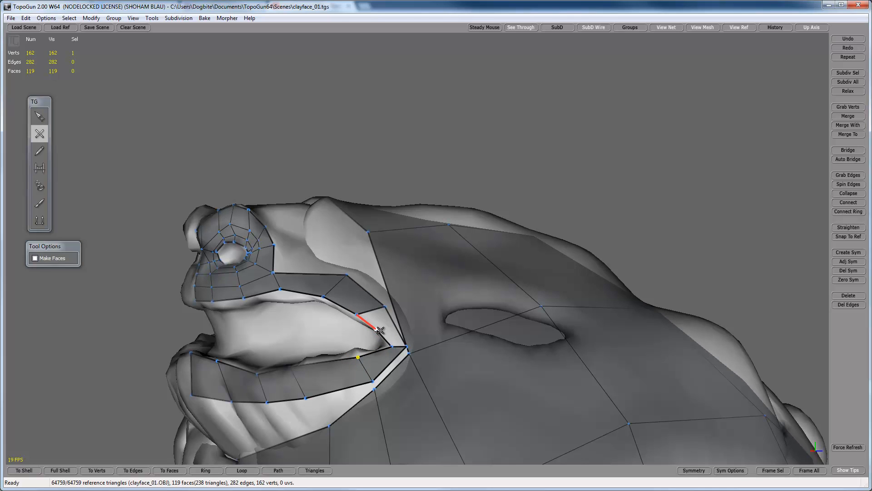
- Add two quads joining the lip strips at the mouth corner and even out the corner vertices
{"action": "left_click", "coordinate": [39, 117]}
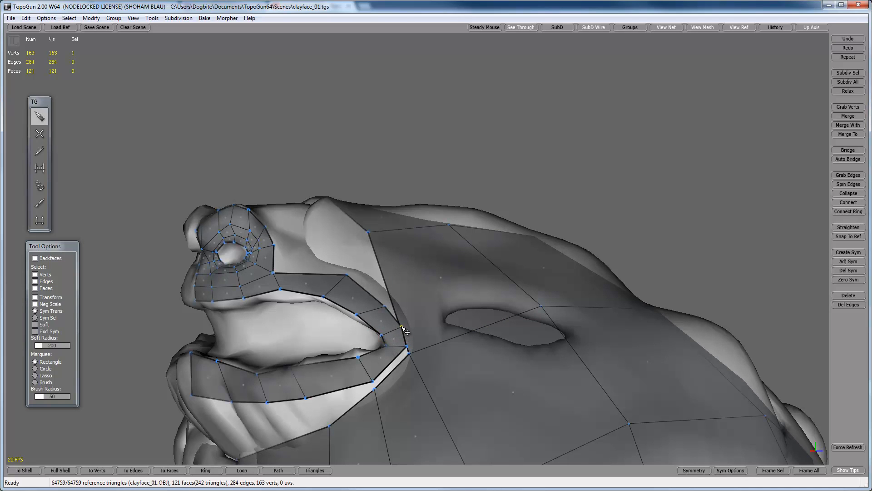
{"action": "left_click_drag", "start_coordinate": [404, 331], "coordinate": [342, 353]}
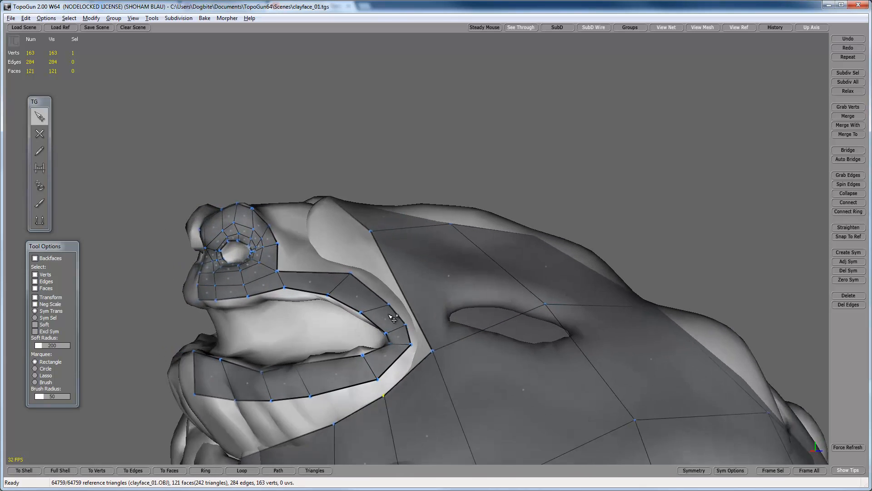
{"action": "left_click_drag", "start_coordinate": [389, 317], "coordinate": [379, 284]}
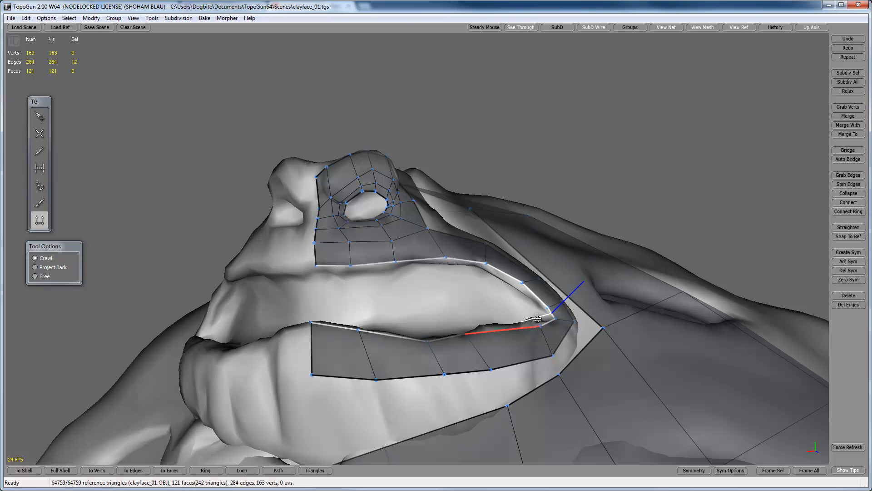
- Close the lip strip around the mouth corner and reposition inner-lip vertices, reaching 137 faces
{"action": "left_click", "coordinate": [535, 317]}
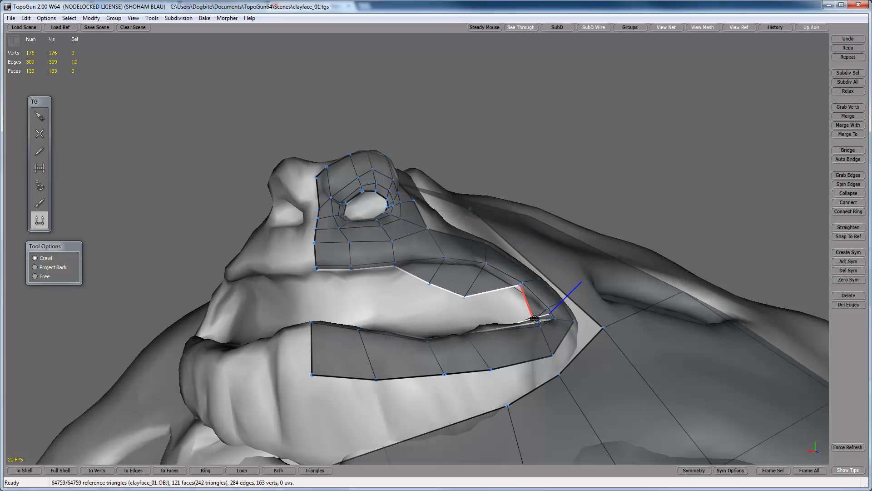
{"action": "left_click", "coordinate": [39, 116]}
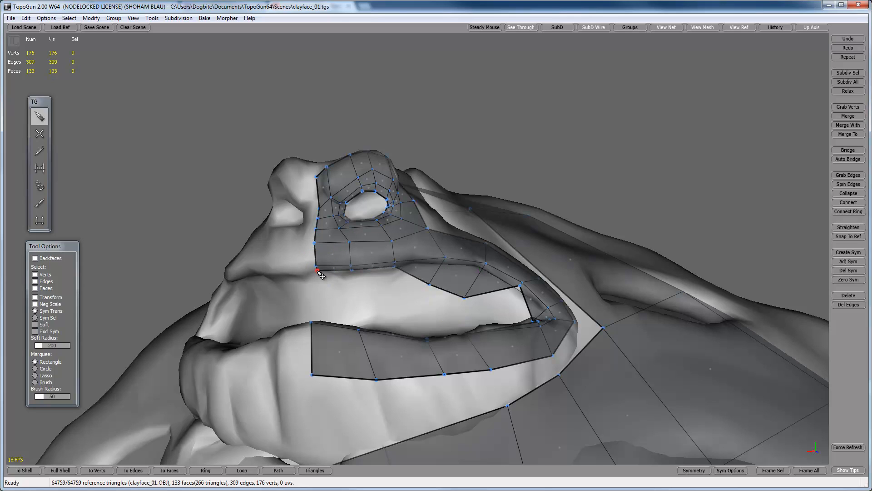
{"action": "left_click", "coordinate": [352, 271]}
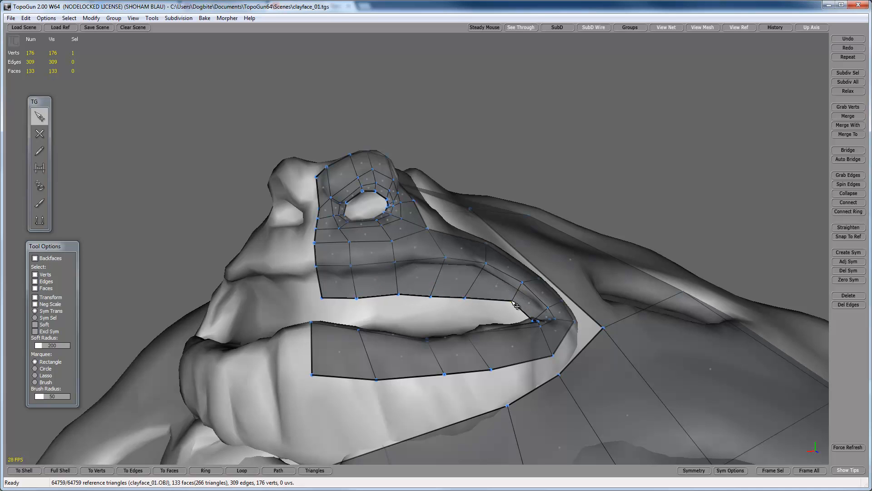
{"action": "left_click_drag", "start_coordinate": [515, 304], "coordinate": [545, 378]}
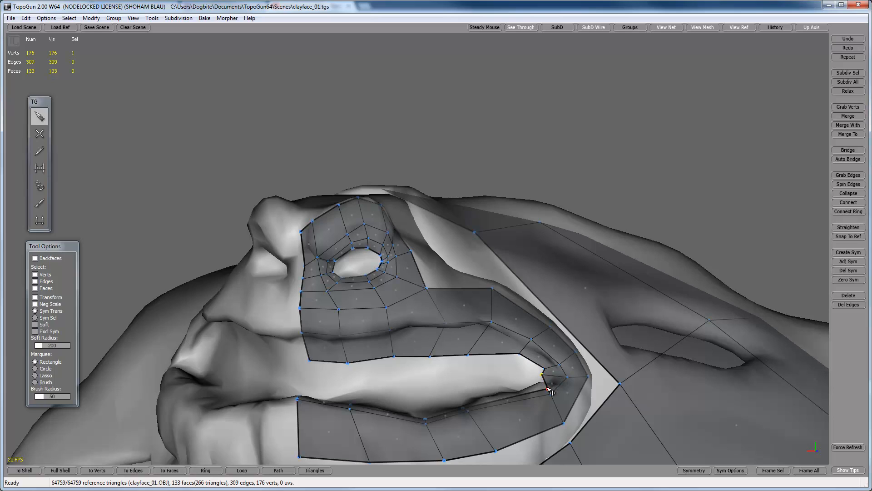
{"action": "left_click_drag", "start_coordinate": [544, 370], "coordinate": [470, 392]}
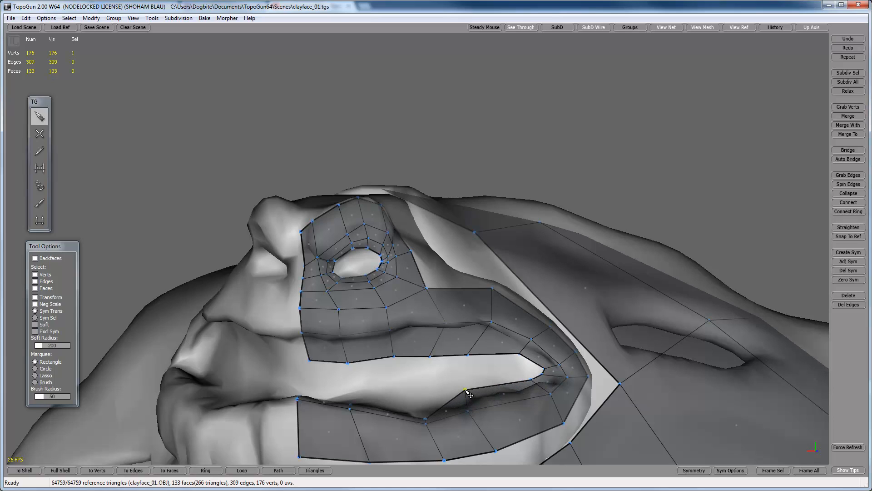
{"action": "left_click", "coordinate": [349, 404]}
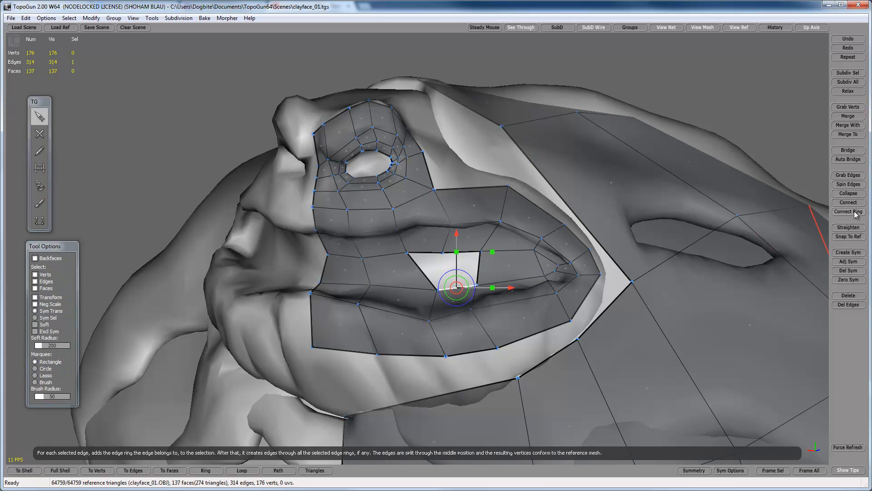
- Split the lip strip with a new edge ring and move the upper-lip center-line vertex, bridging the gap with quads
{"action": "left_click", "coordinate": [847, 211]}
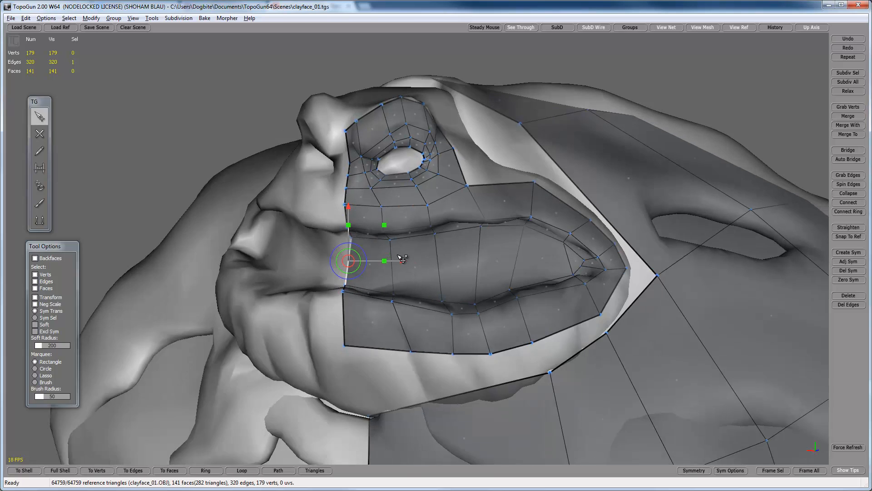
{"action": "left_click_drag", "start_coordinate": [401, 258], "coordinate": [434, 250]}
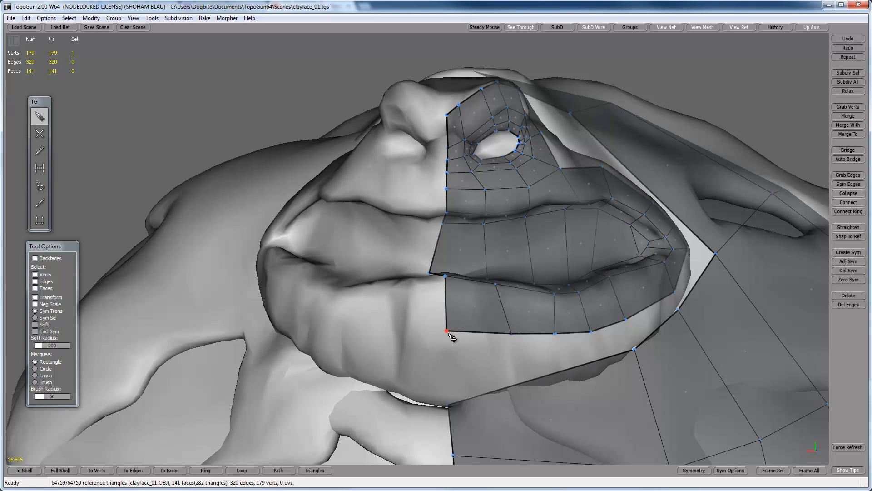
- Select the upper and lower center-line vertices and gather the edge path between them
{"action": "left_click", "coordinate": [448, 333]}
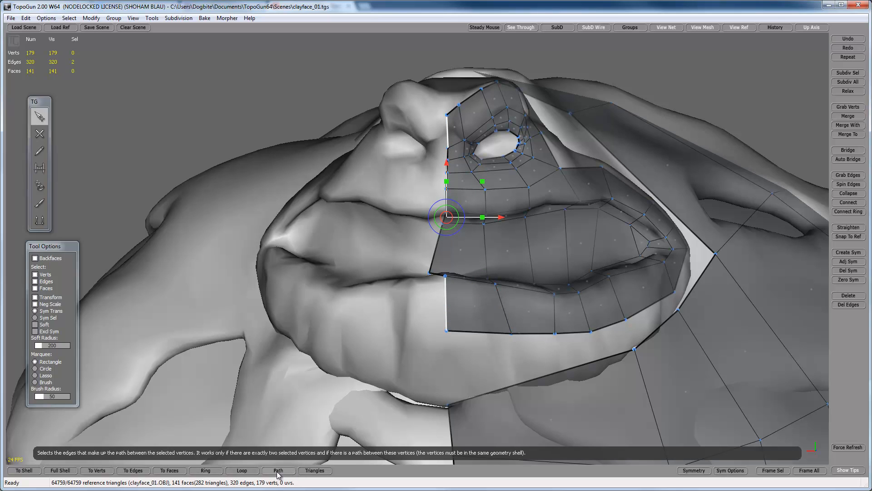
{"action": "left_click", "coordinate": [278, 470]}
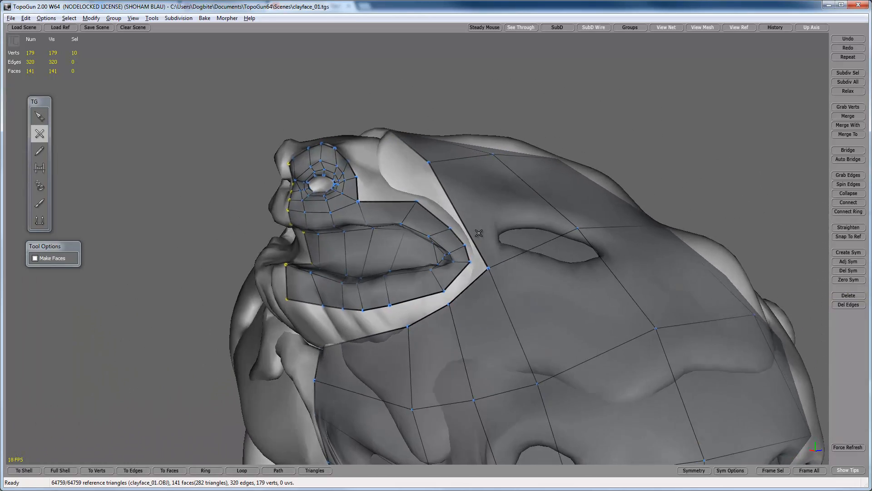
- Extend the nose-and-lip mesh with eight quads to the center line, checking the loops from side and below
{"action": "left_click_drag", "start_coordinate": [478, 232], "coordinate": [468, 246]}
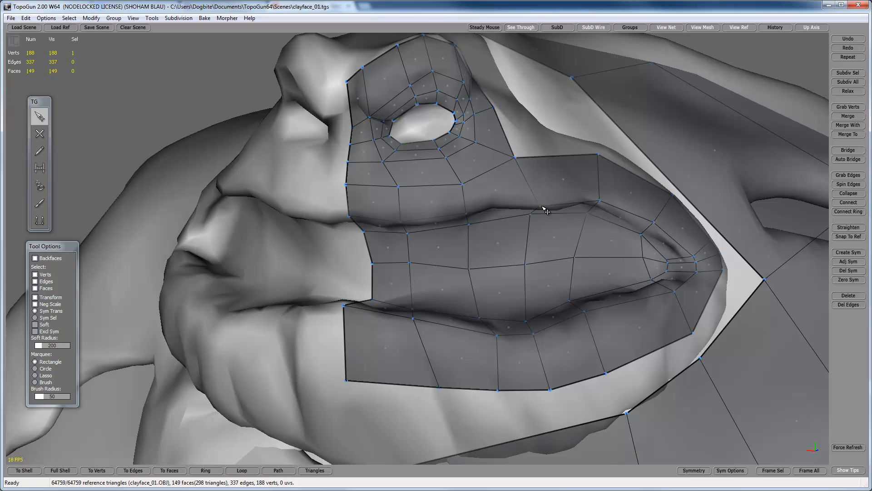
{"action": "left_click_drag", "start_coordinate": [548, 208], "coordinate": [553, 208]}
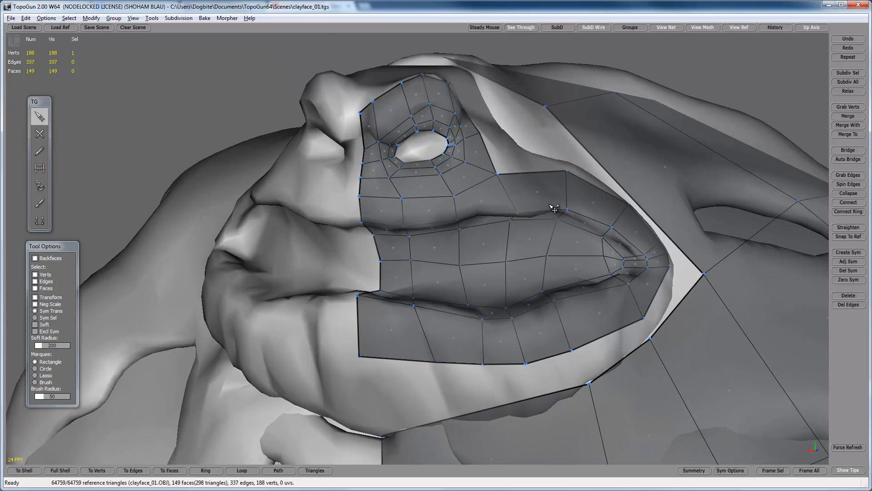
{"action": "left_click_drag", "start_coordinate": [550, 208], "coordinate": [456, 185]}
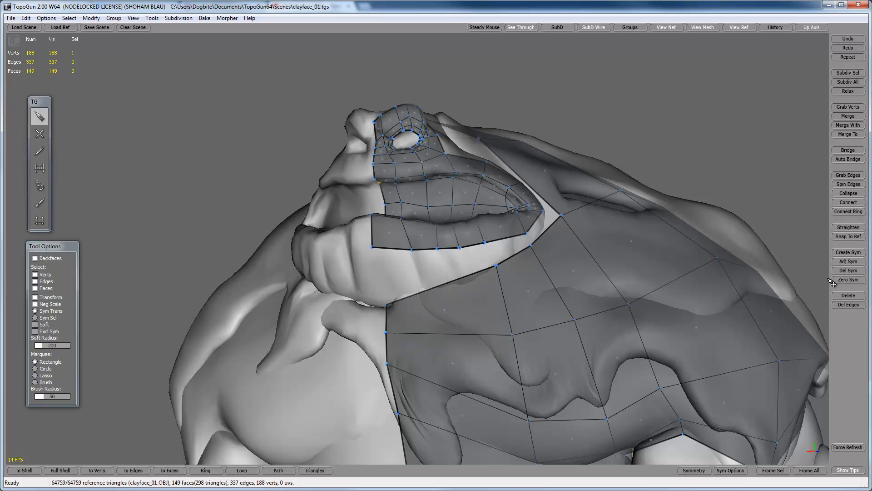
{"action": "mouse_move", "coordinate": [484, 185]}
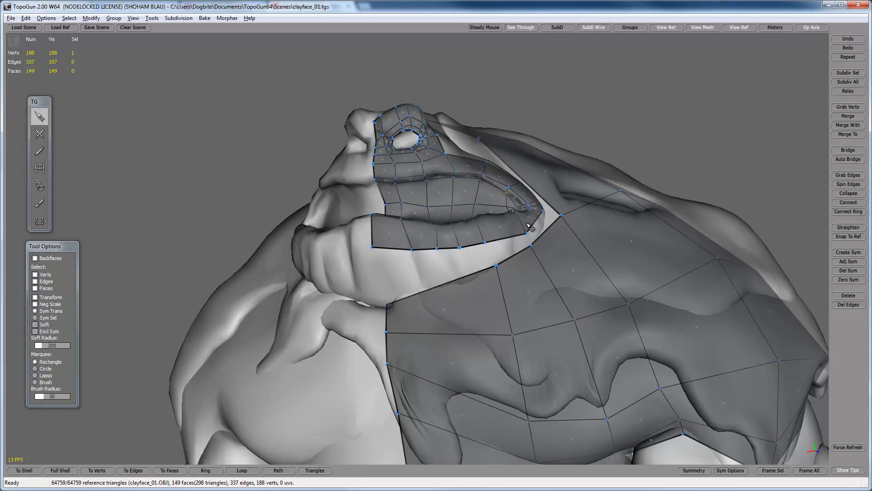
{"action": "left_click_drag", "start_coordinate": [531, 227], "coordinate": [593, 317]}
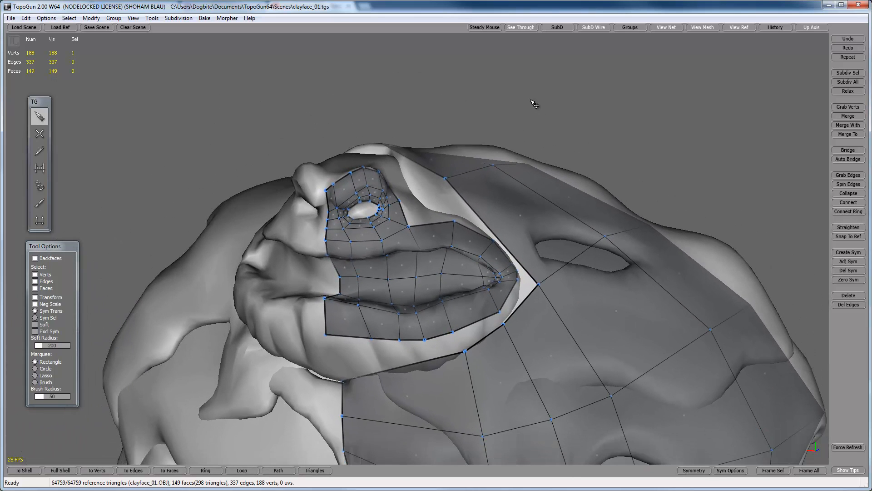
{"action": "mouse_move", "coordinate": [557, 28]}
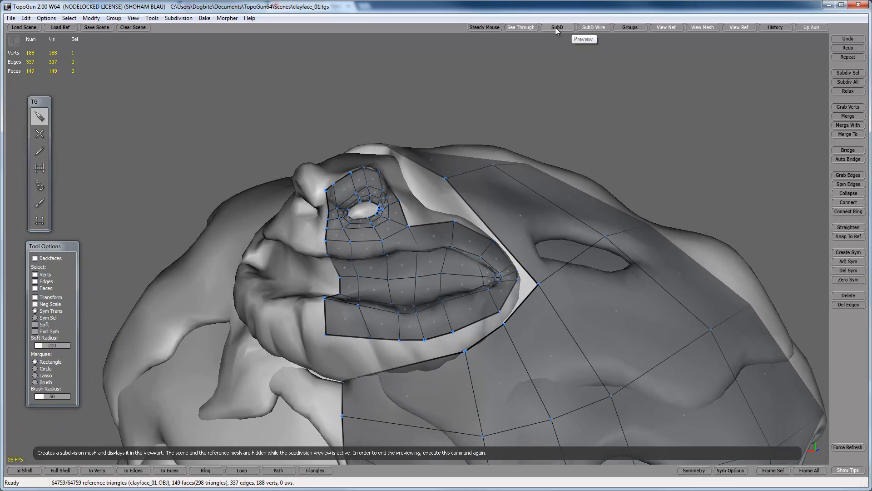
{"action": "left_click", "coordinate": [557, 27]}
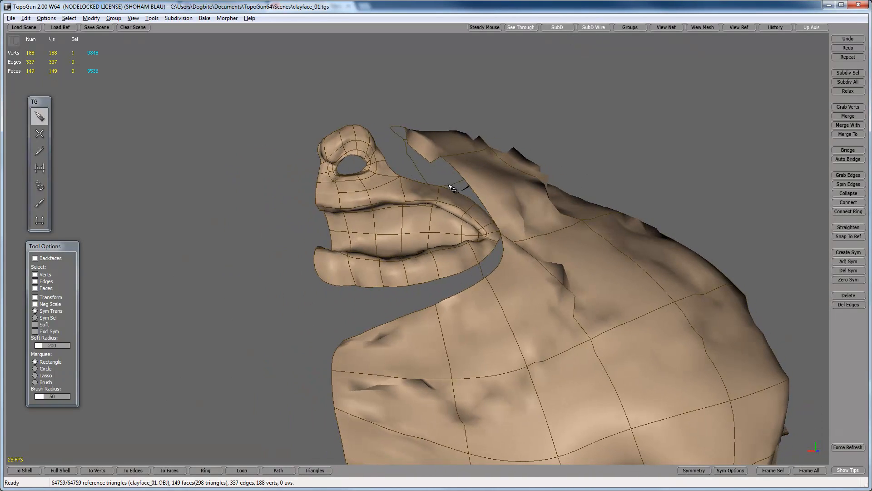
{"action": "left_click_drag", "start_coordinate": [450, 188], "coordinate": [317, 284]}
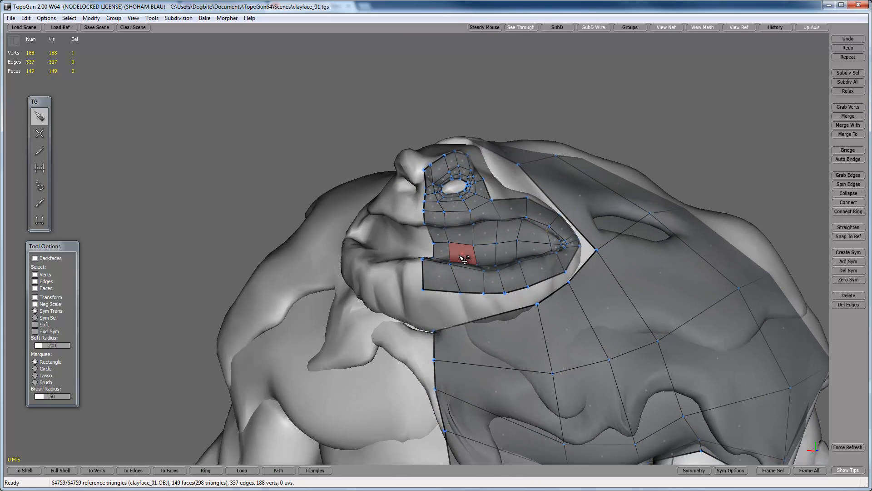
{"action": "left_click", "coordinate": [462, 258]}
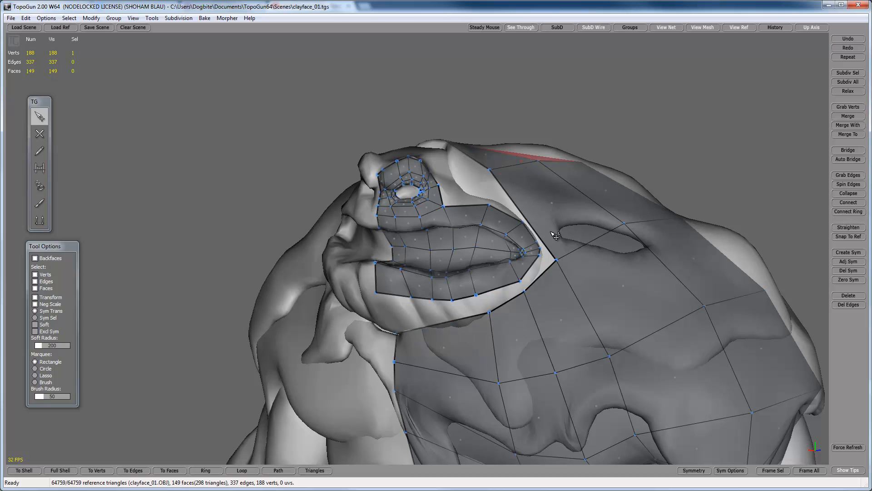
{"action": "left_click_drag", "start_coordinate": [551, 234], "coordinate": [609, 257]}
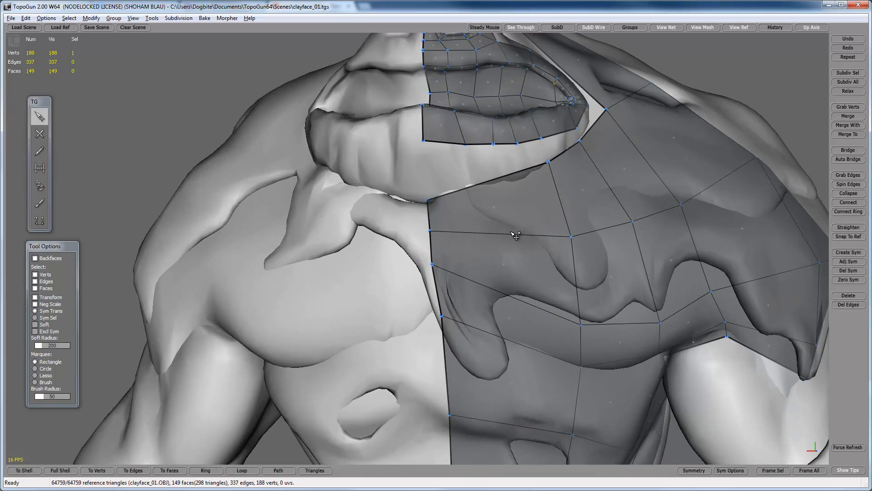
{"action": "left_click_drag", "start_coordinate": [512, 233], "coordinate": [456, 256]}
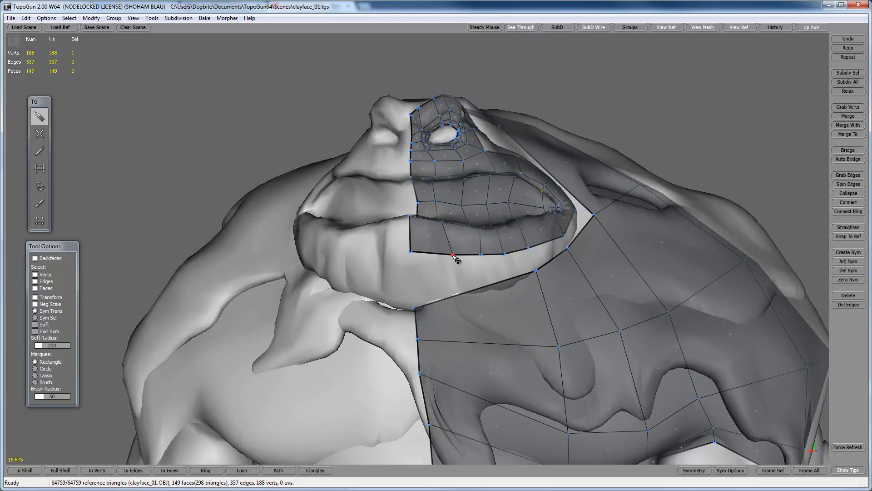
{"action": "left_click", "coordinate": [453, 257]}
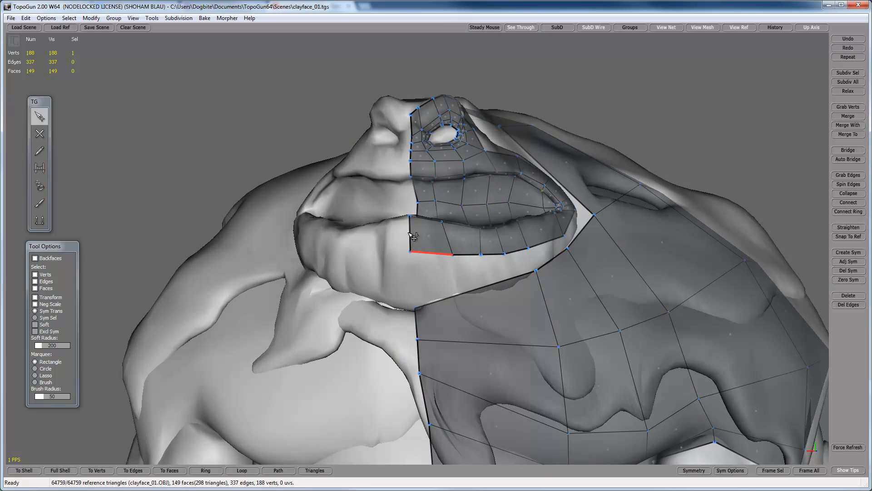